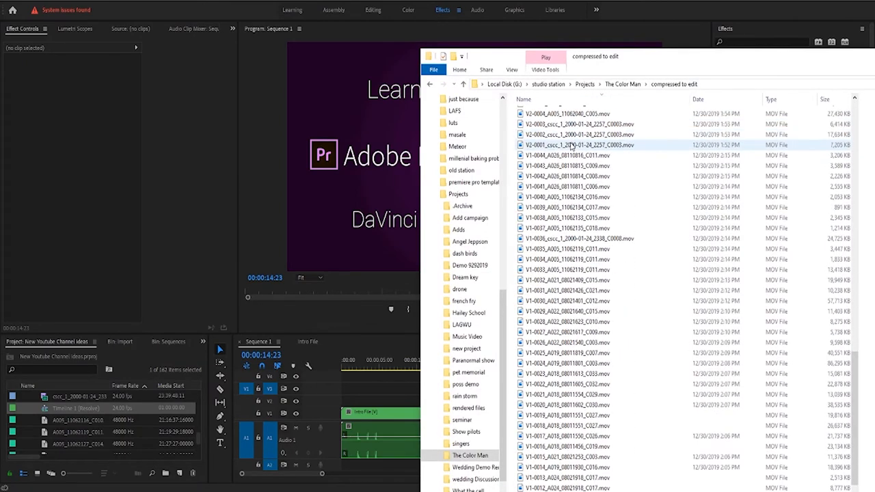
Scroll through the compressed .mov files and Timeline XML, then return to Premiere Pro.
scroll("down", 3)
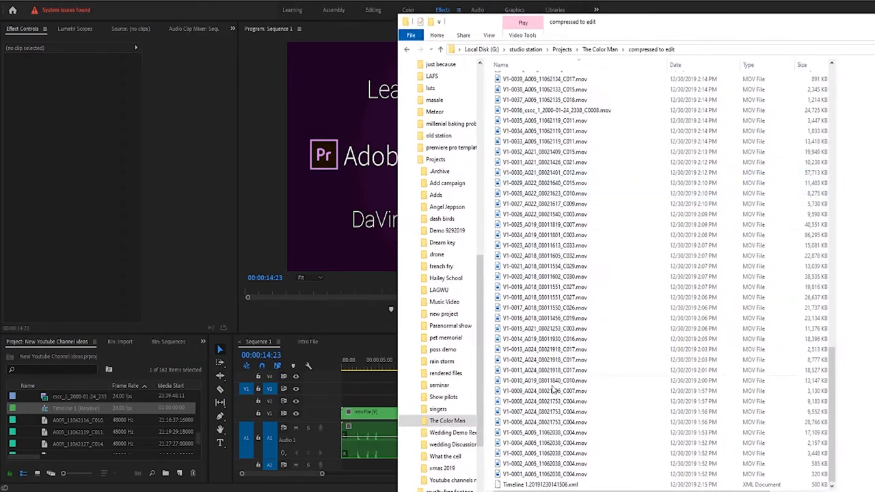
left_click(540, 484)
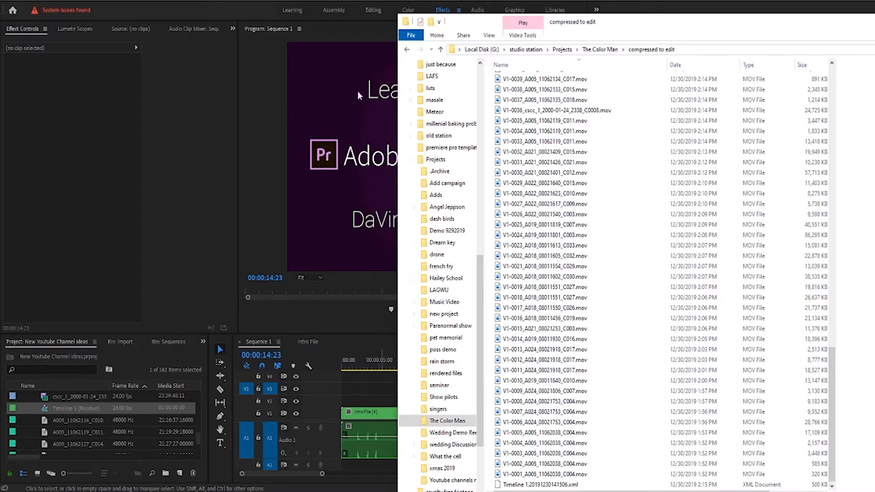
mouse_move(629, 30)
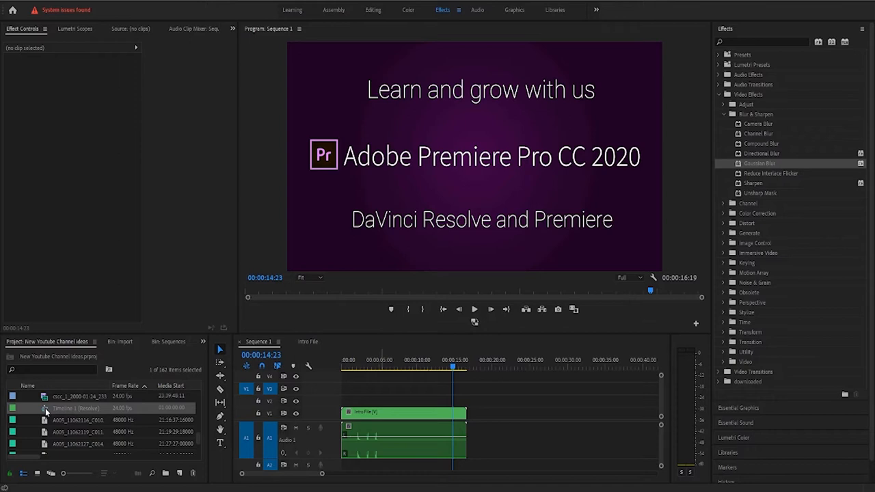
mouse_move(46, 410)
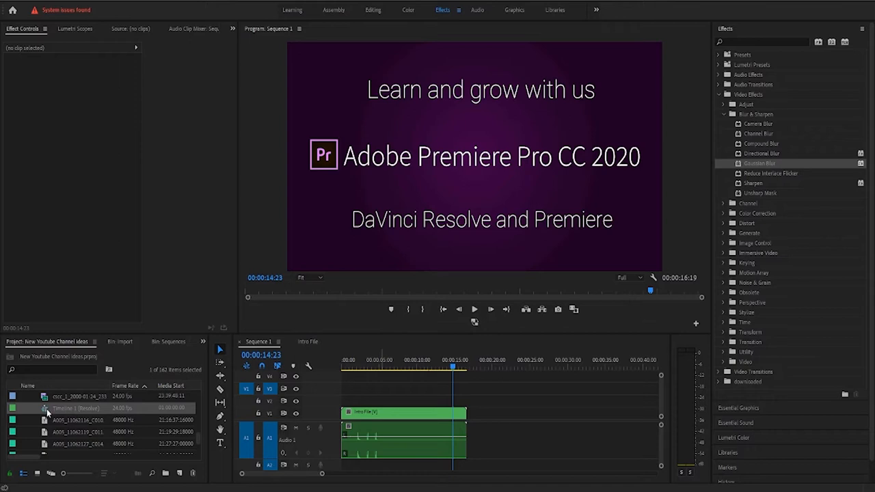
mouse_move(46, 412)
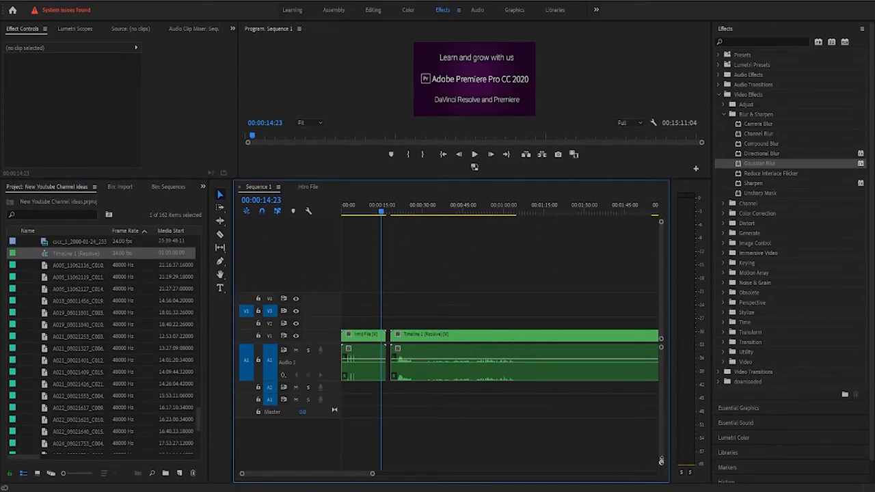
Open Timeline 1 (Resolve) from the Project panel as its own sequence.
left_click(478, 334)
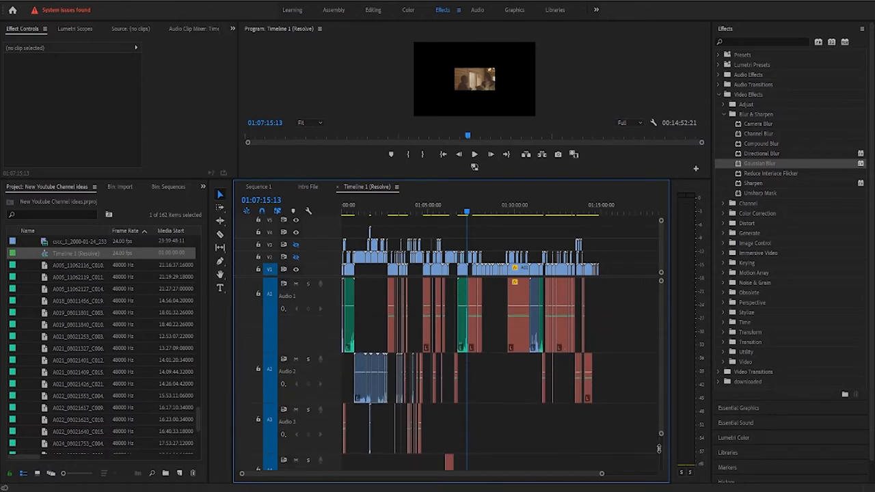
Select an offline red audio clip and move the playhead to around 01:04:58.
left_click(519, 314)
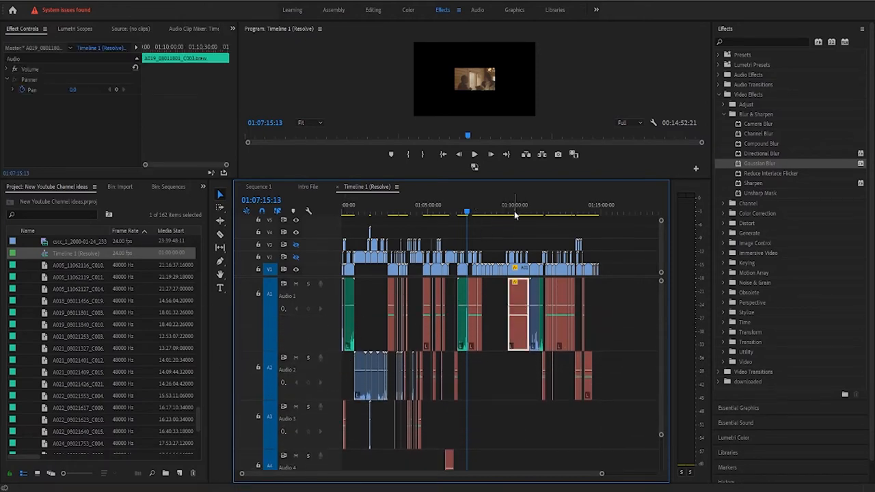
left_click(518, 213)
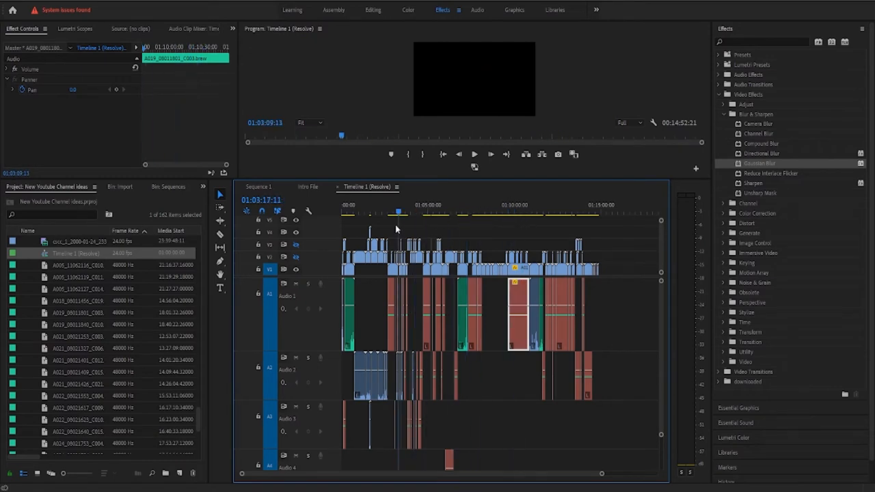
left_click(379, 212)
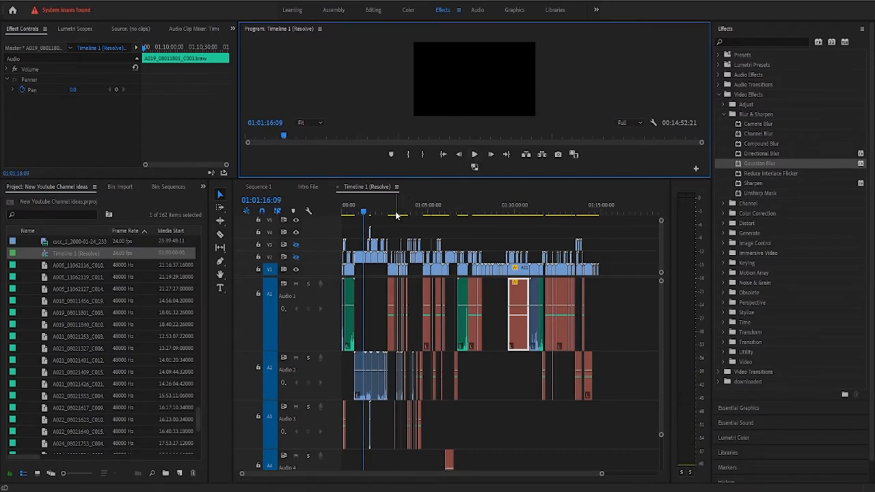
left_click(427, 213)
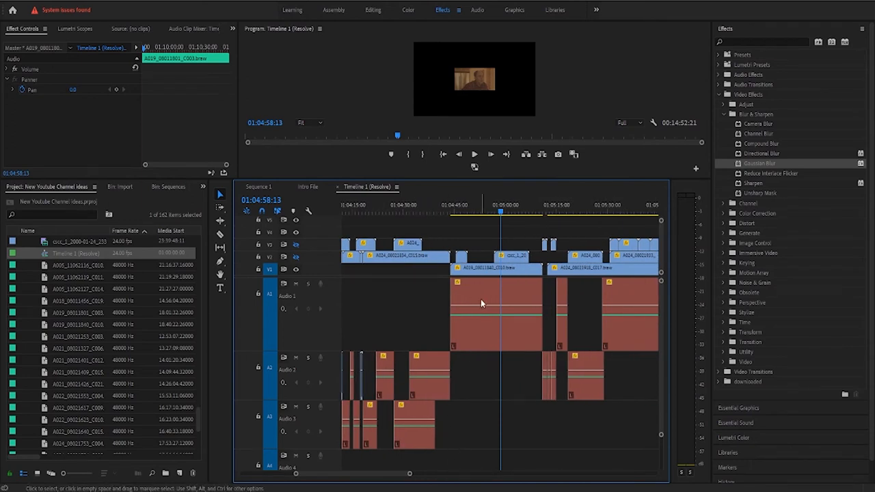
mouse_move(255, 175)
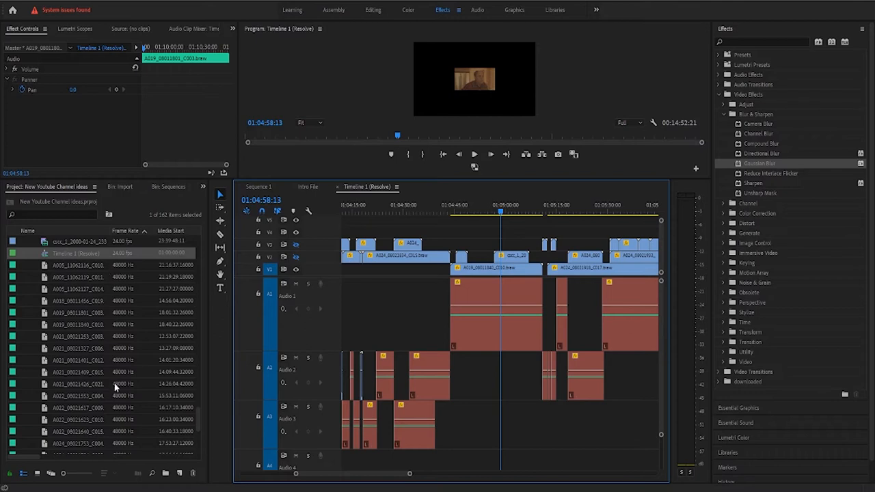
mouse_move(116, 371)
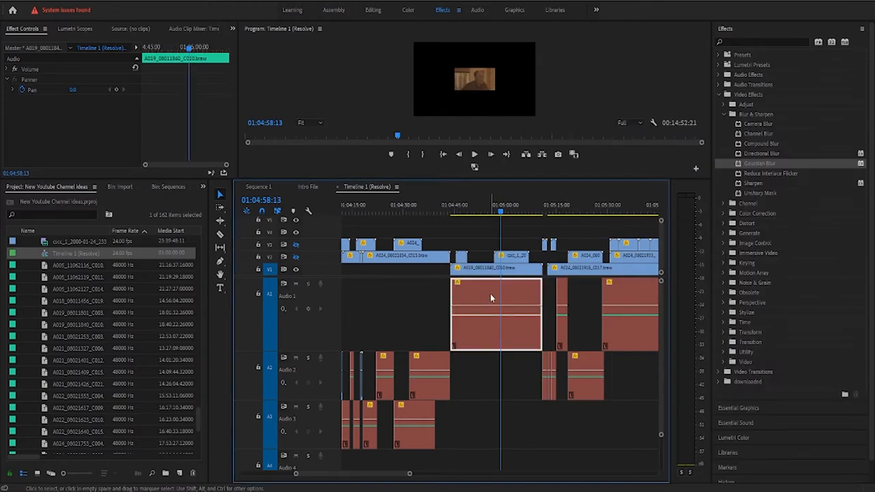
Run Link Media on the offline A019_08011840_C010 audio clip and bring up Locate File.
right_click(491, 297)
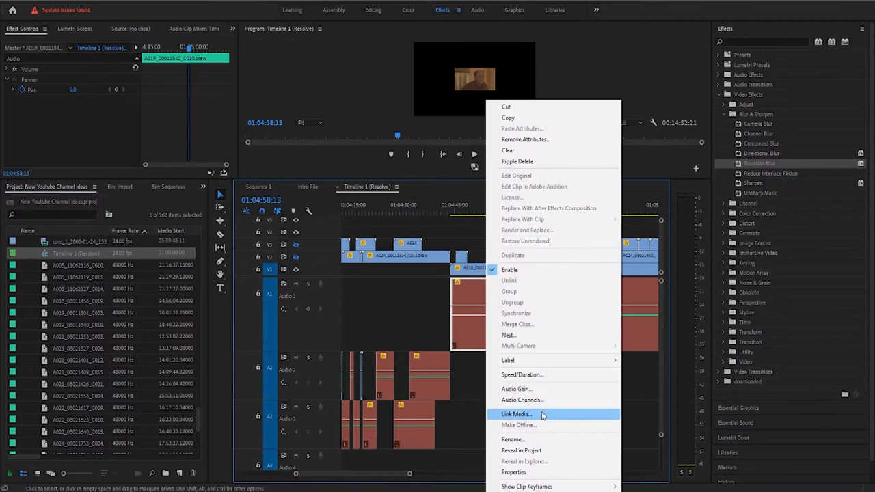
left_click(516, 414)
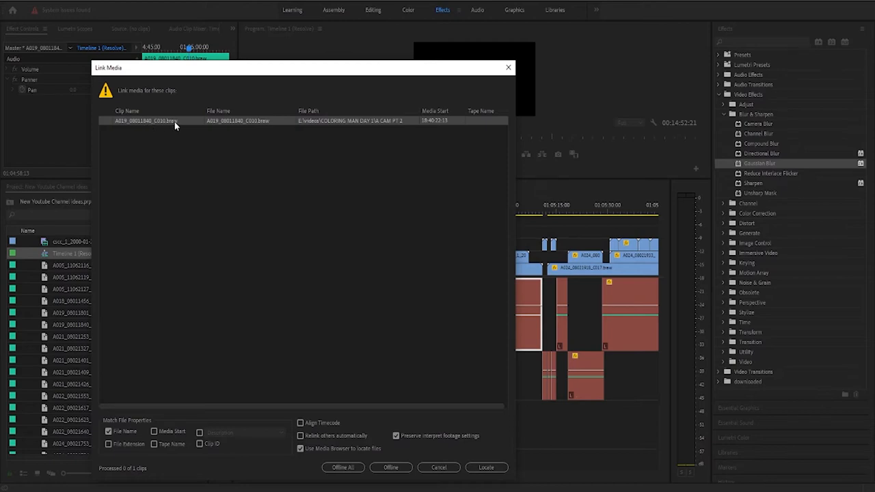
mouse_move(175, 126)
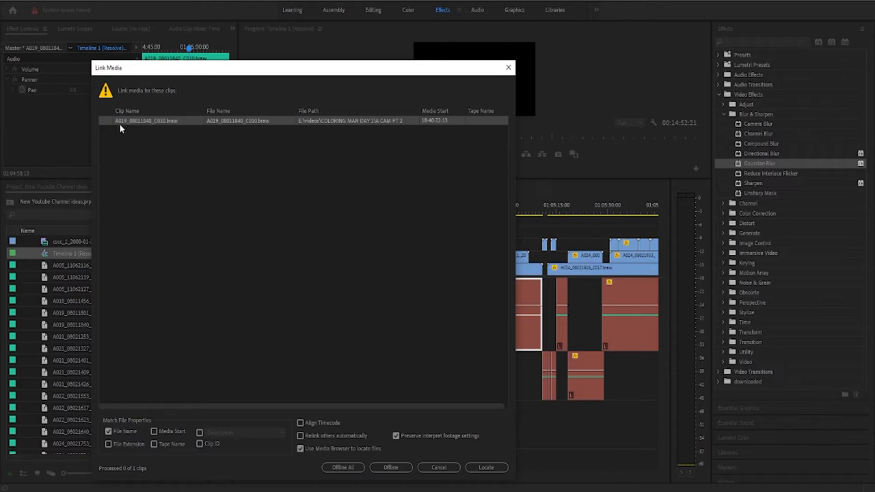
mouse_move(116, 125)
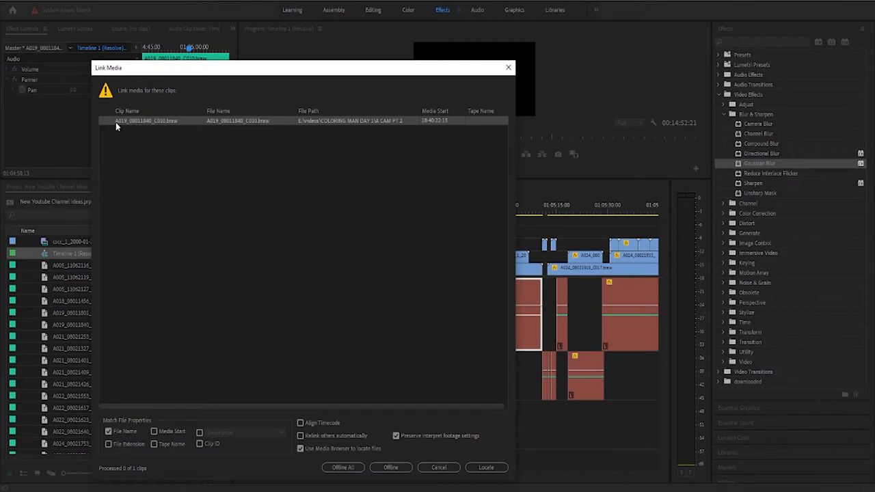
mouse_move(127, 126)
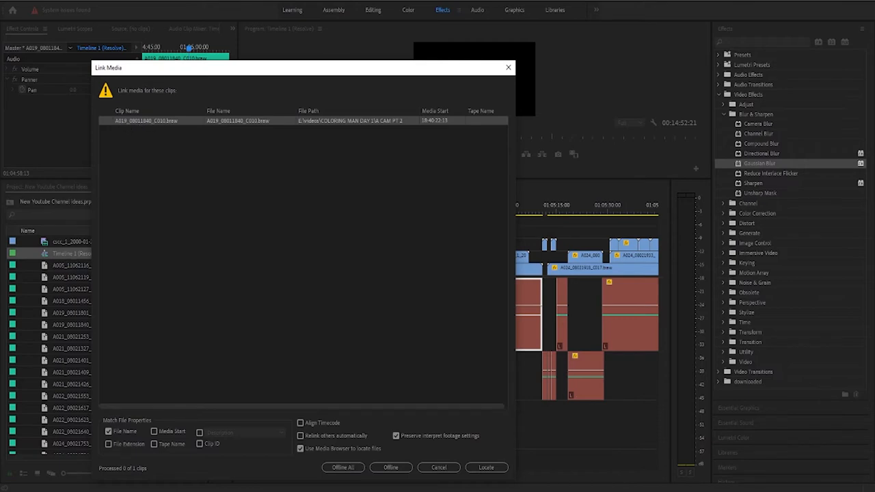
left_click(485, 467)
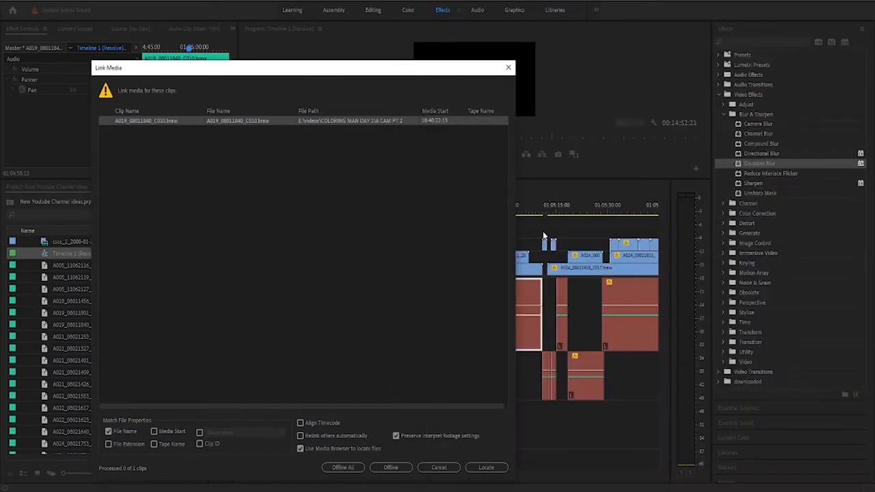
mouse_move(461, 430)
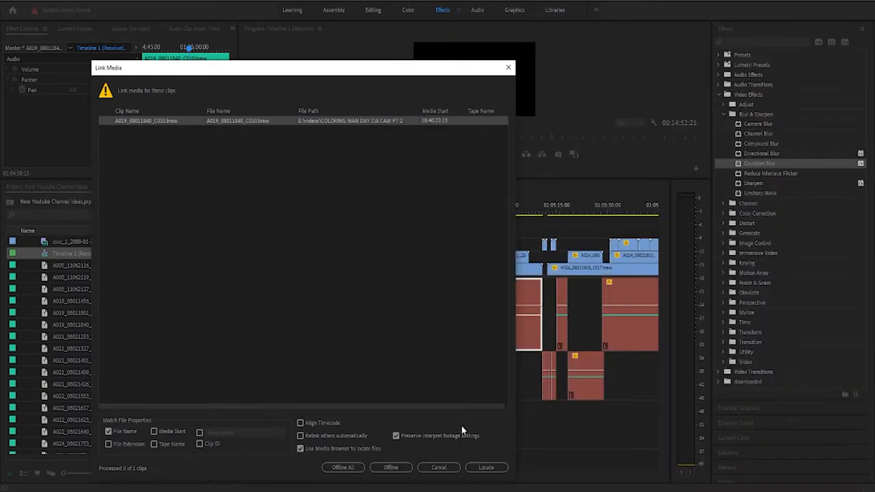
left_click(485, 467)
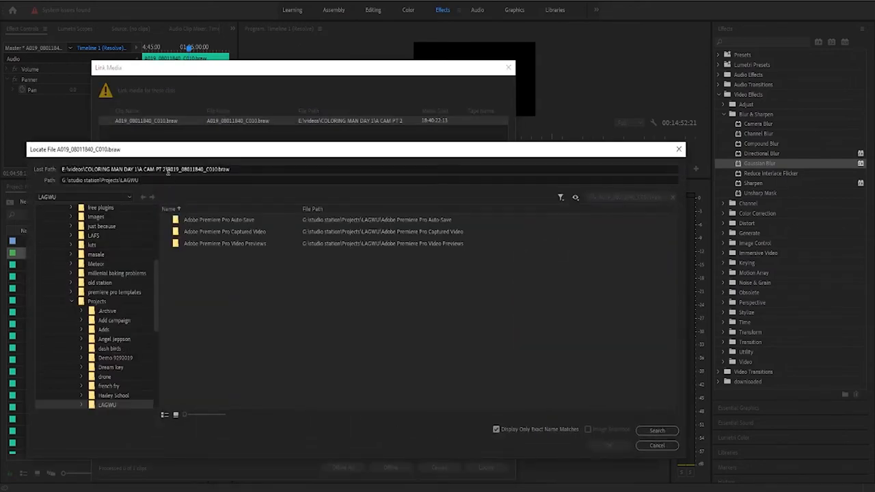
Copy the clip name from Last Path and paste it into the compressed to edit search.
double_click(199, 168)
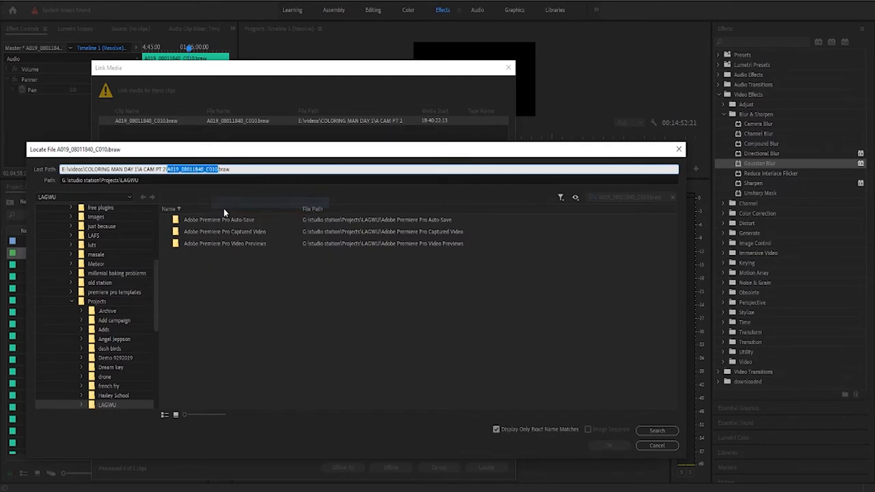
scroll("down", 3)
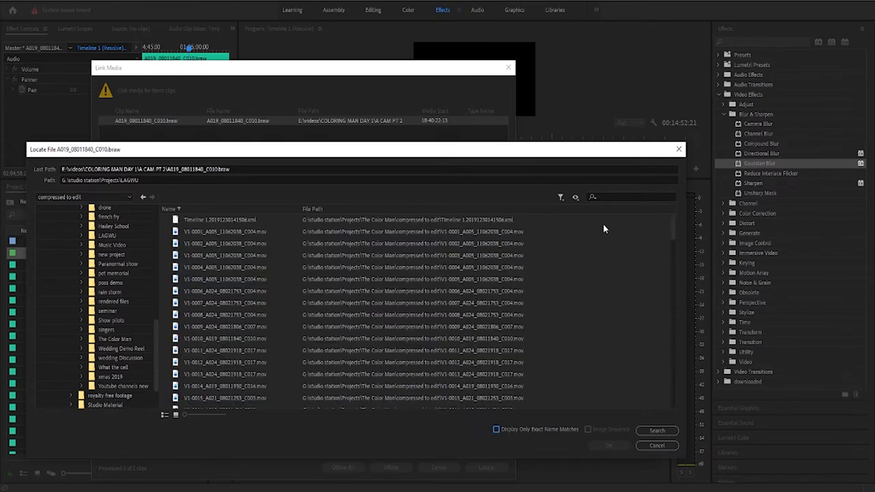
right_click(628, 197)
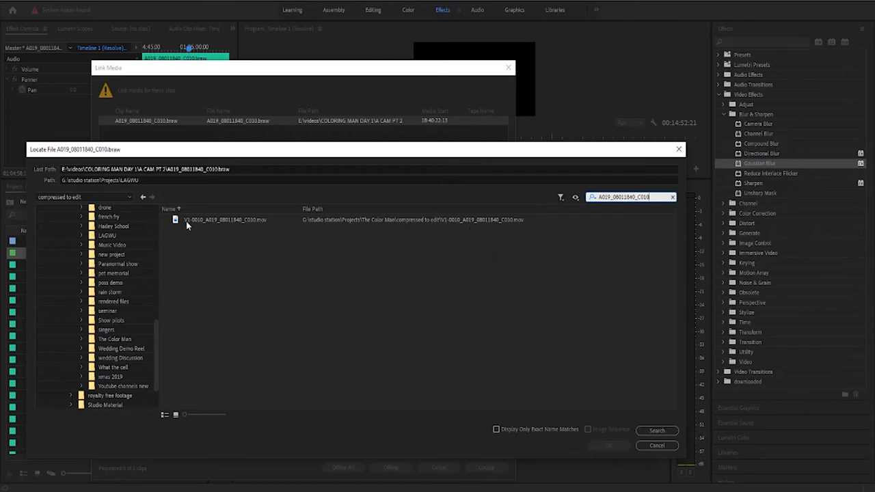
mouse_move(211, 226)
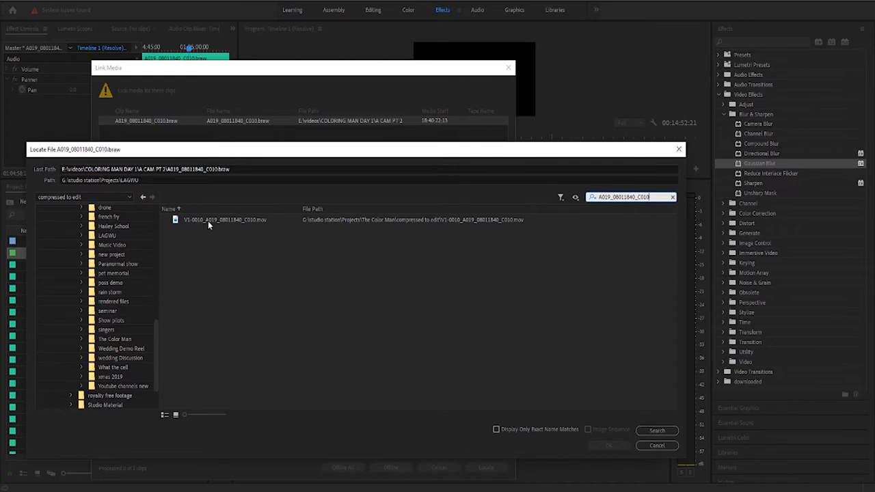
mouse_move(225, 228)
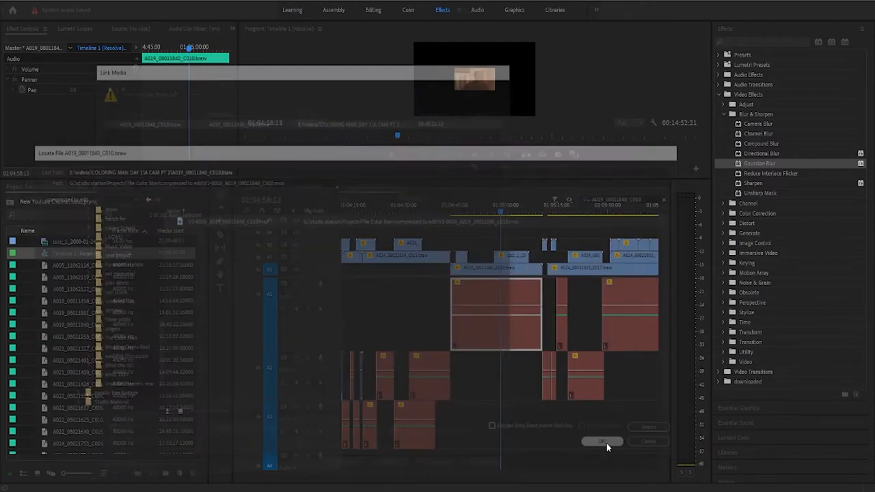
Make the A1 clip under A019_08011840_C010 offline, confirm, retry Link Media, and take it offline.
left_click(602, 441)
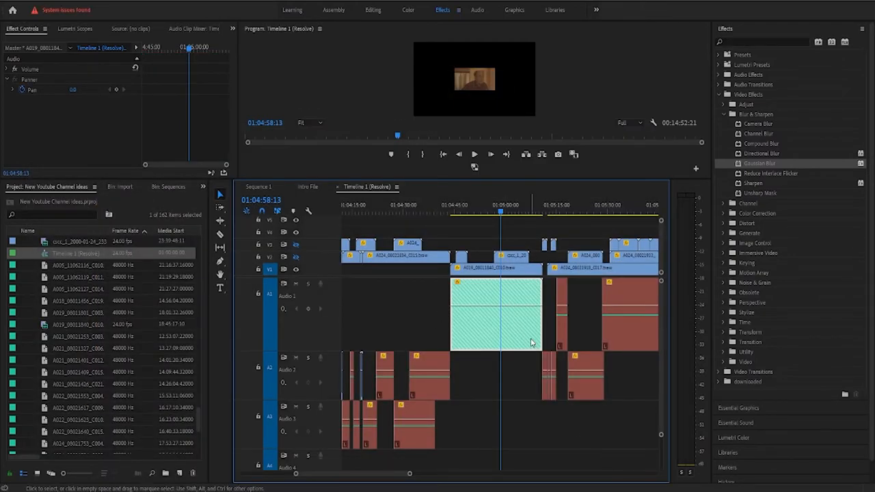
mouse_move(439, 308)
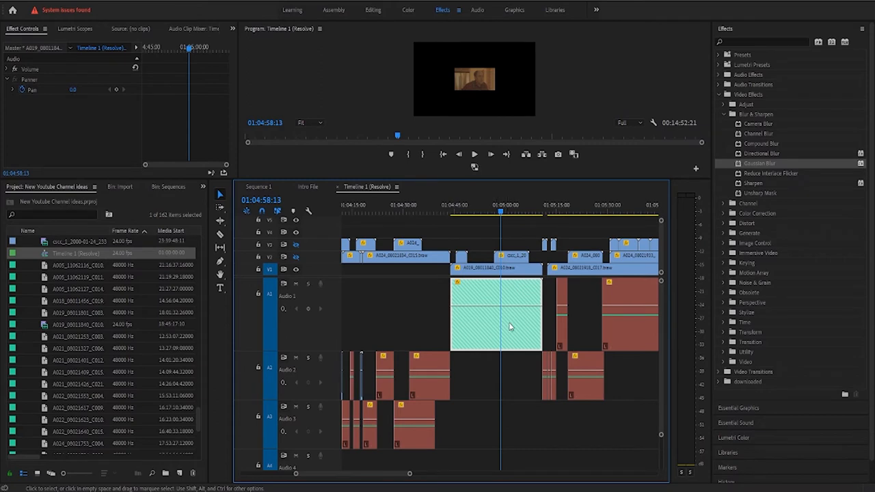
right_click(509, 326)
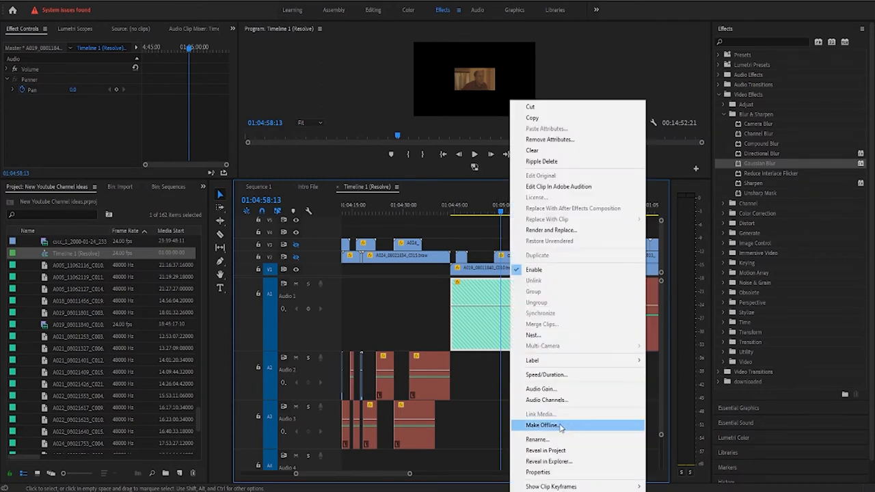
left_click(543, 425)
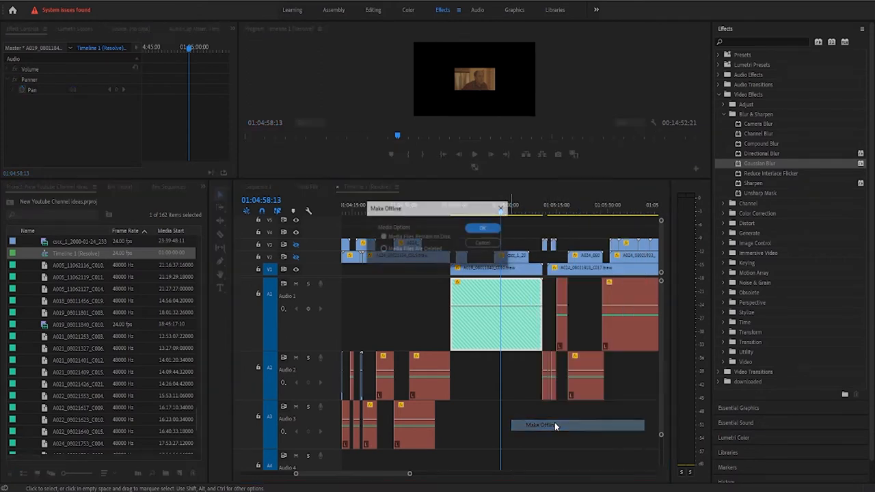
left_click(482, 228)
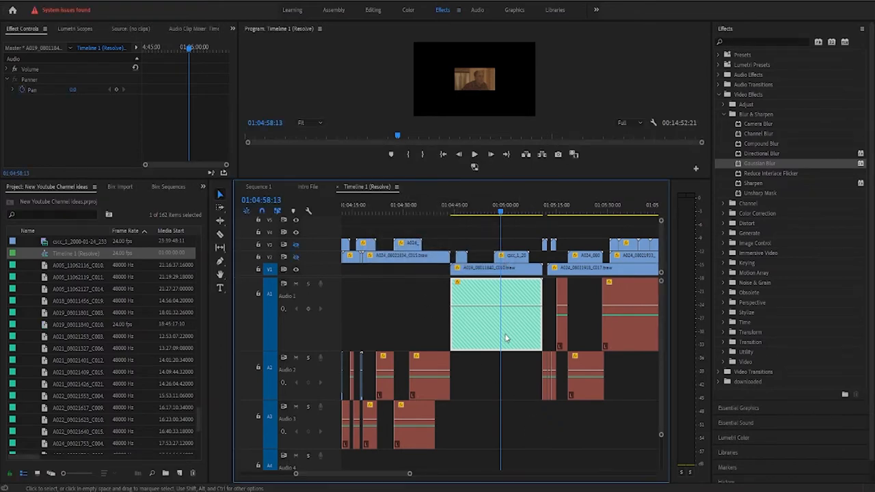
right_click(505, 318)
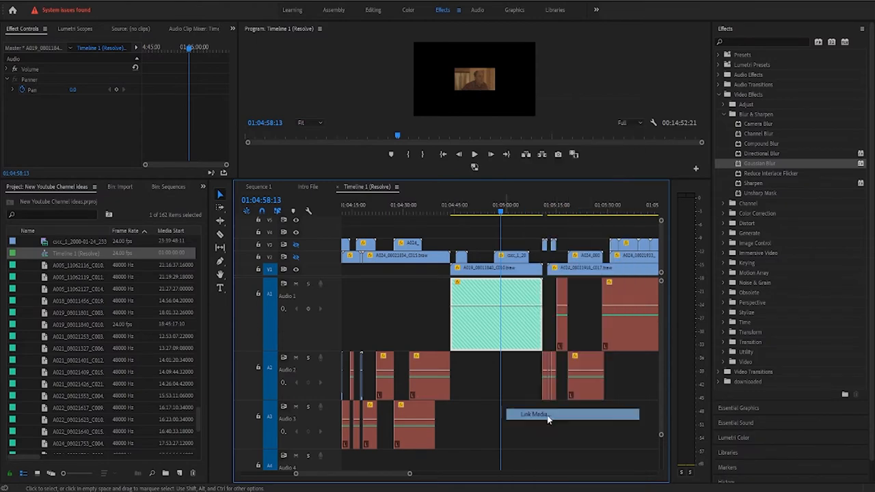
left_click(535, 415)
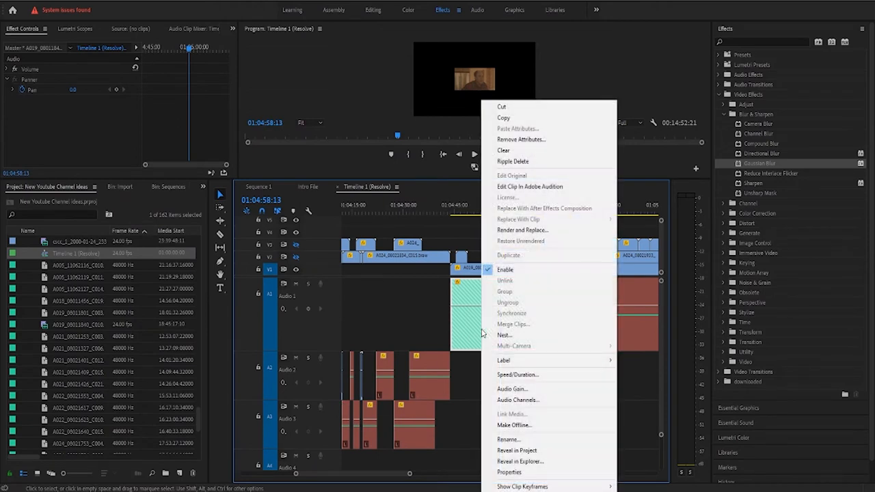
mouse_move(519, 420)
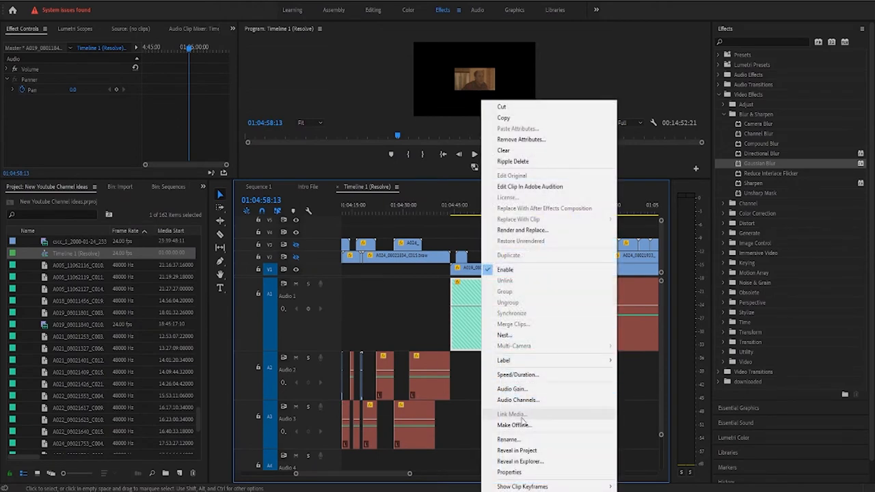
left_click(514, 425)
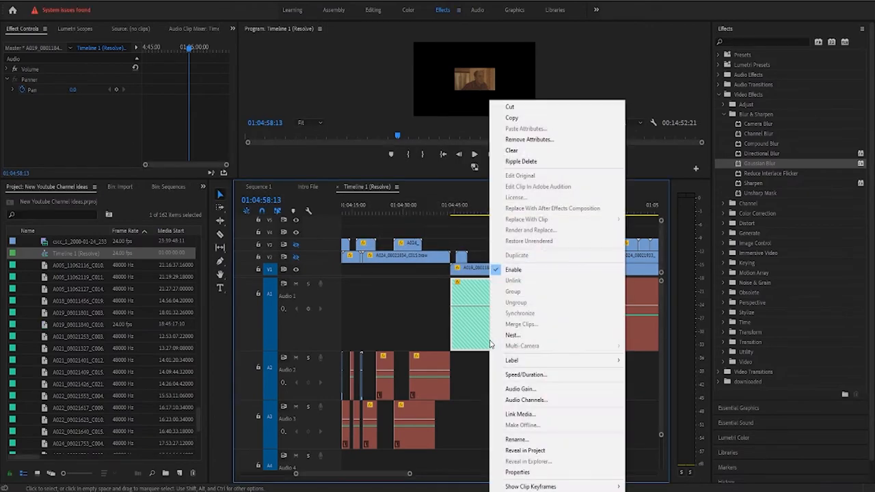
Relink to V1-0010_A019_08011840_C010.mov with Media Start and Align Timecode enabled.
left_click(519, 414)
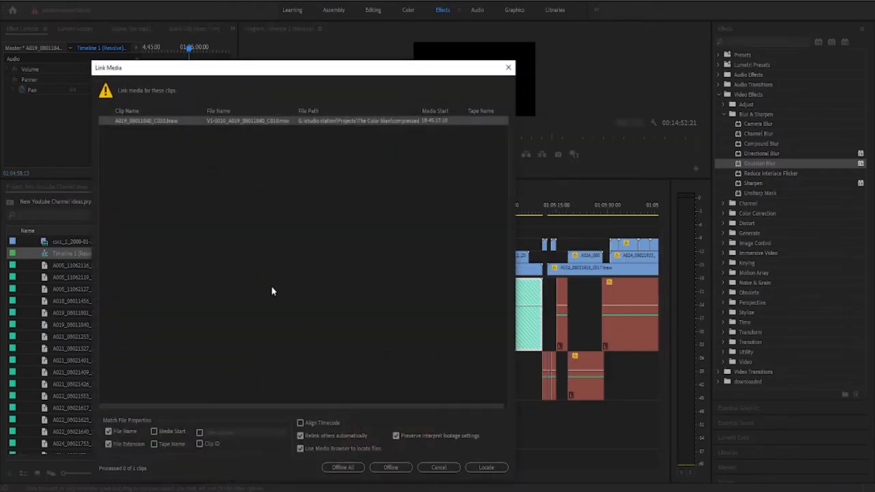
left_click(154, 431)
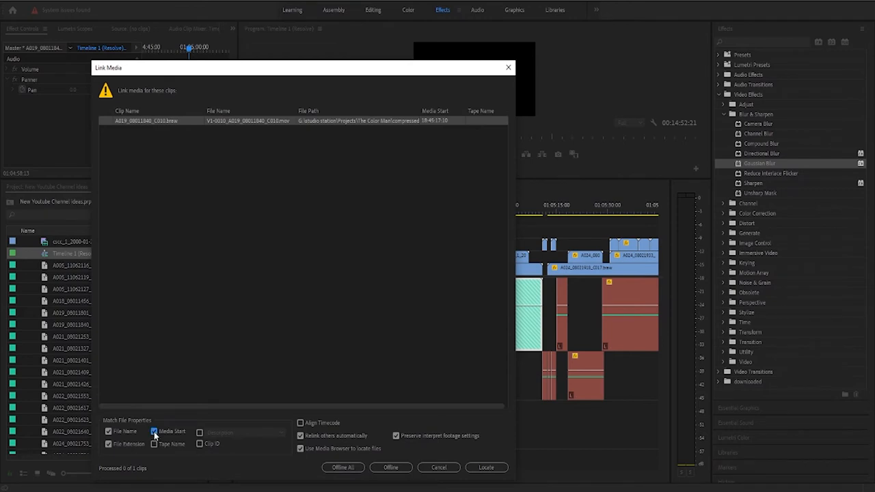
left_click(154, 431)
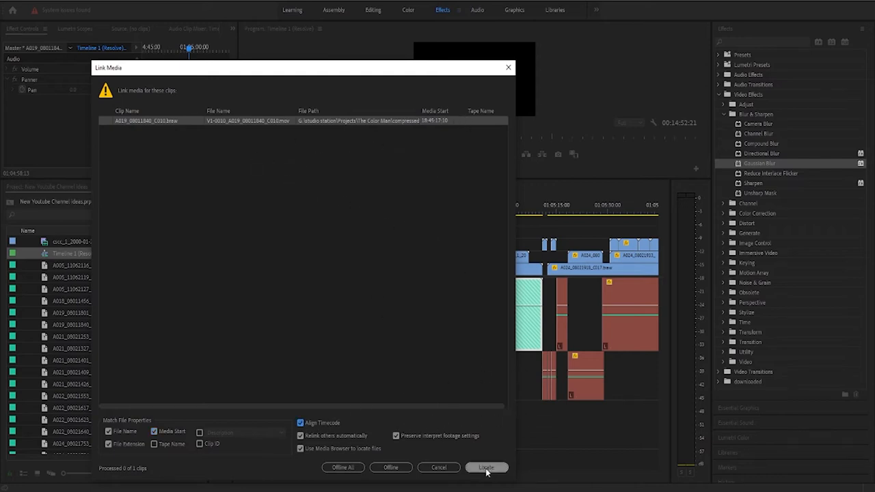
left_click(485, 468)
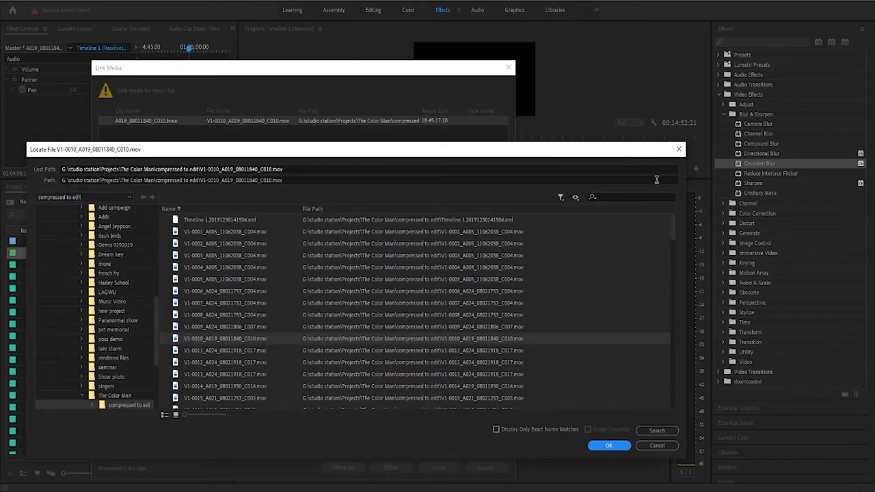
right_click(628, 197)
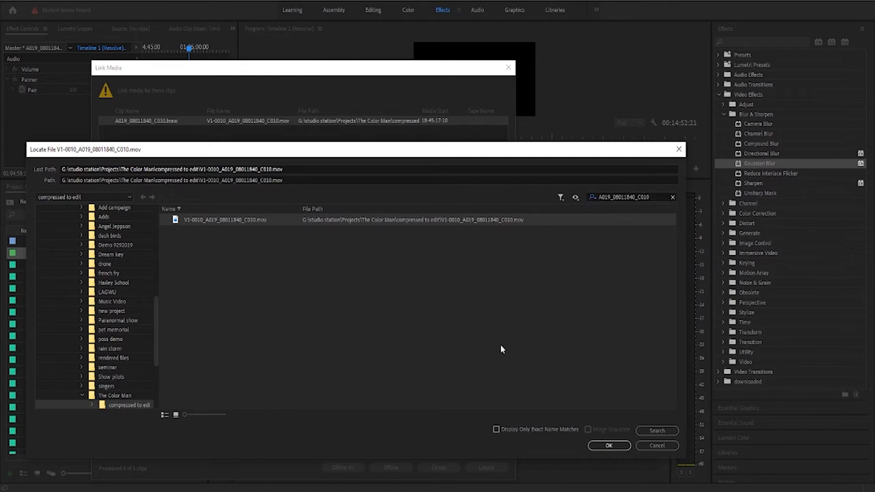
left_click(608, 445)
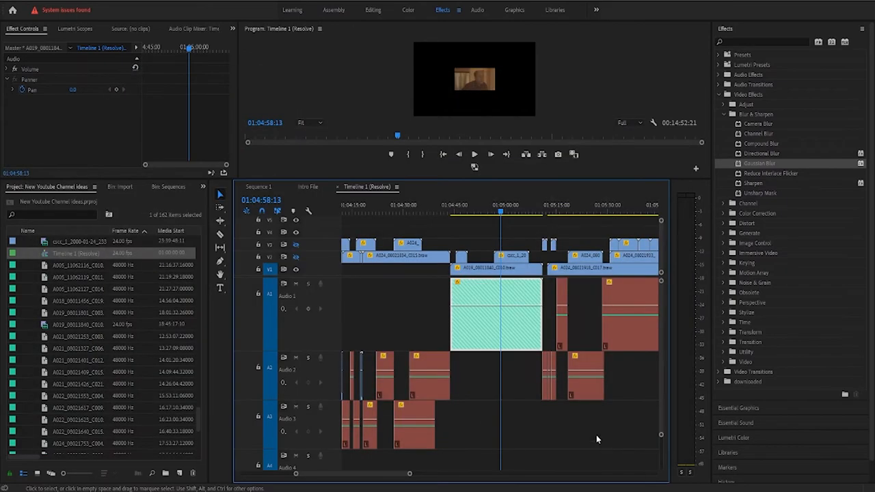
Move the playhead into the relinked A019_08011840_C010 clip to confirm its Audio 1 waveform.
left_click(471, 204)
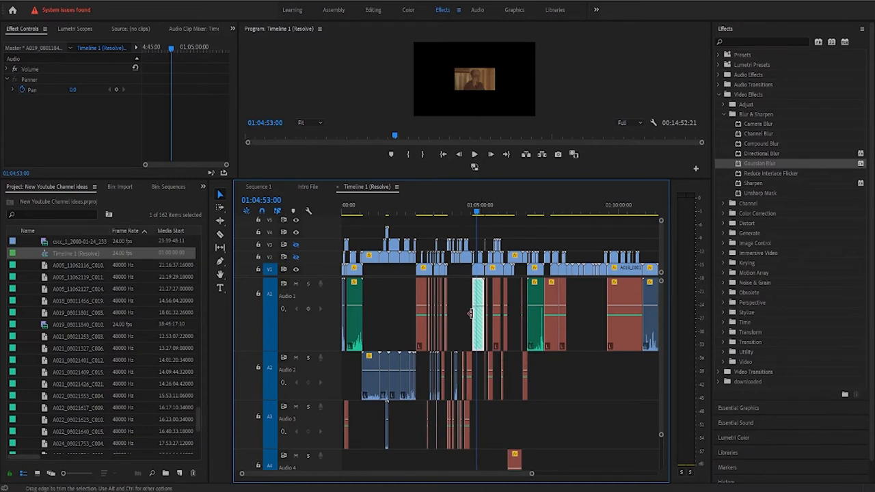
left_click(465, 314)
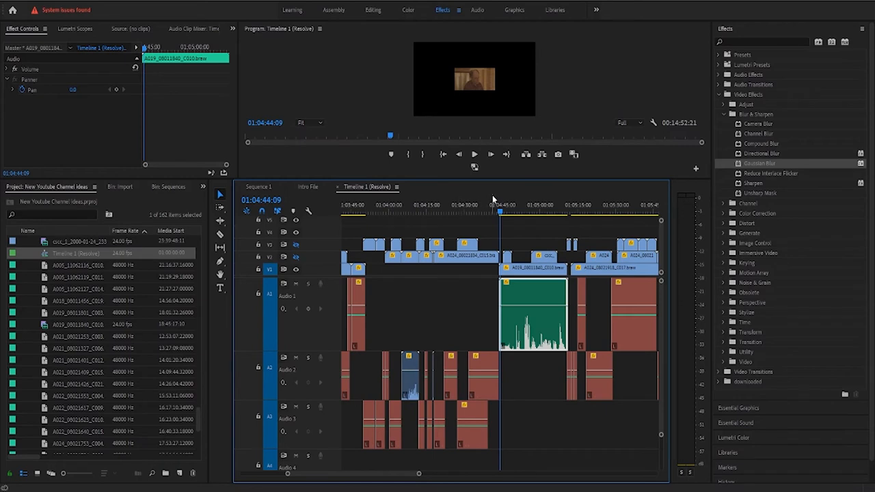
mouse_move(491, 198)
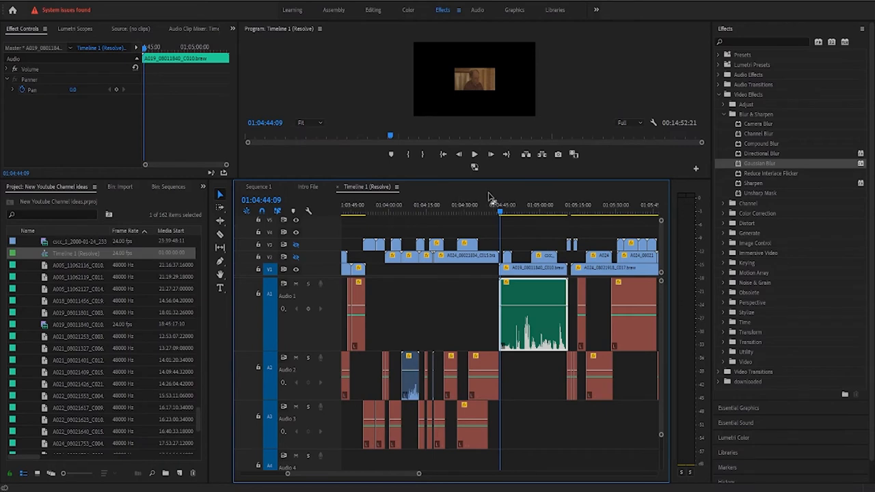
mouse_move(536, 199)
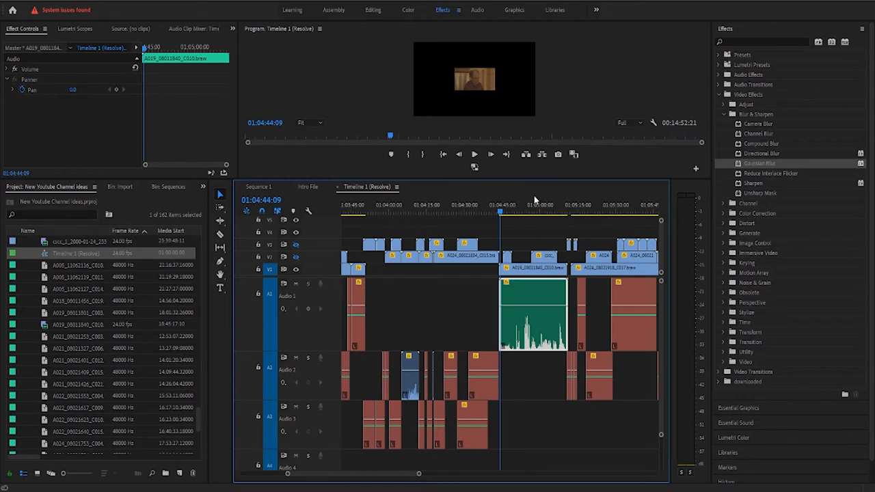
left_click(532, 205)
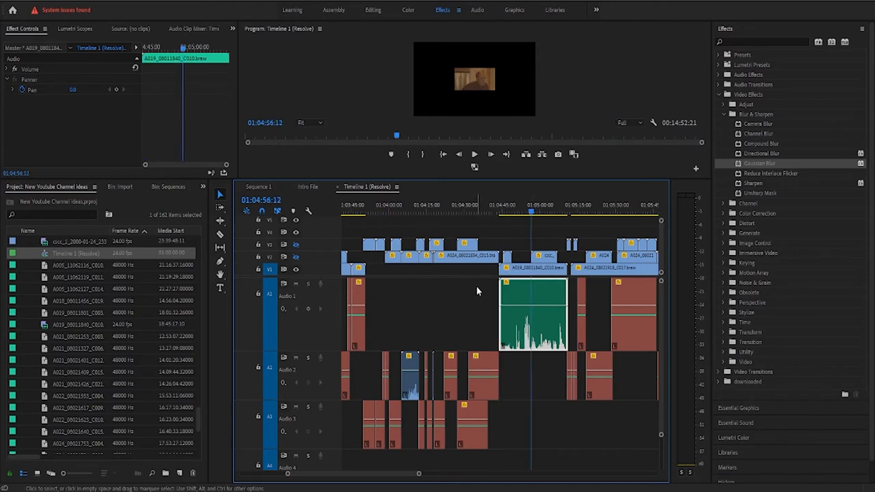
mouse_move(481, 198)
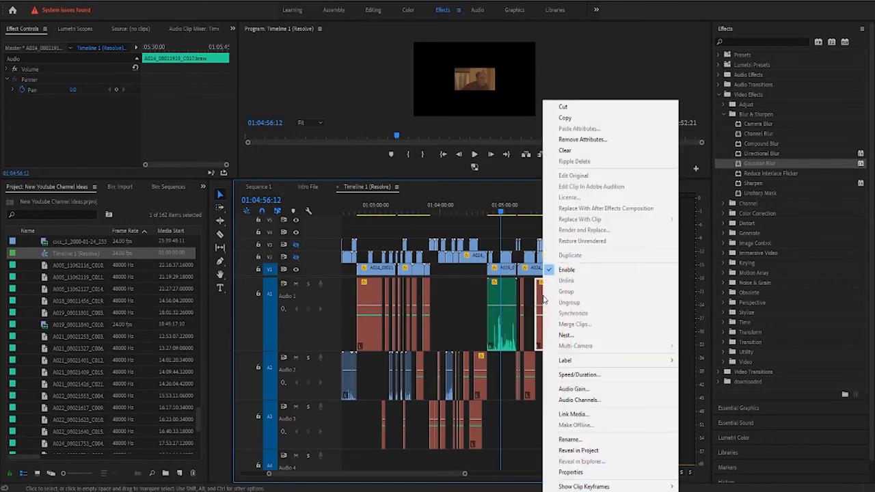
Start Link Media for A024_08021918_C017, copy its name from the path, and search for it.
left_click(572, 413)
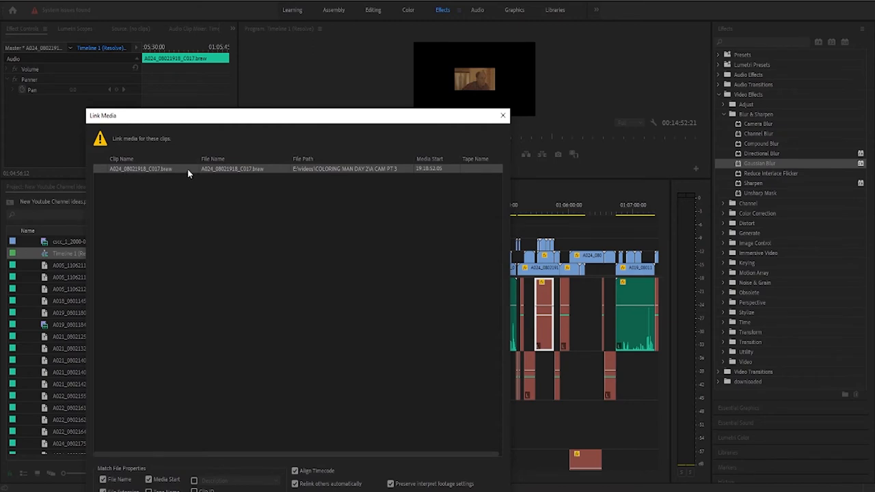
mouse_move(388, 402)
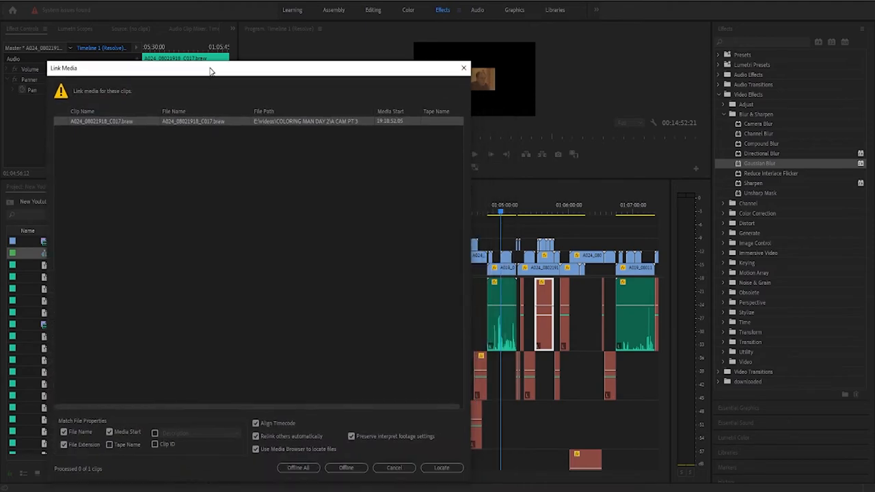
left_click(441, 468)
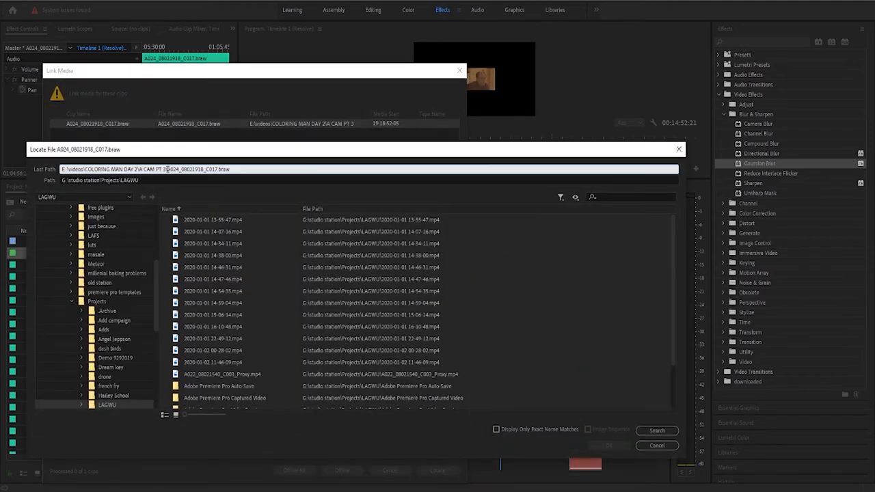
double_click(194, 169)
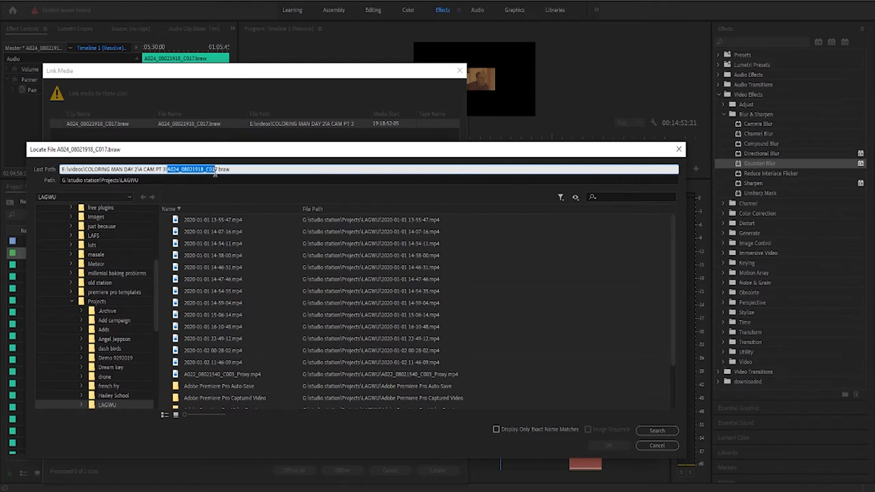
right_click(198, 168)
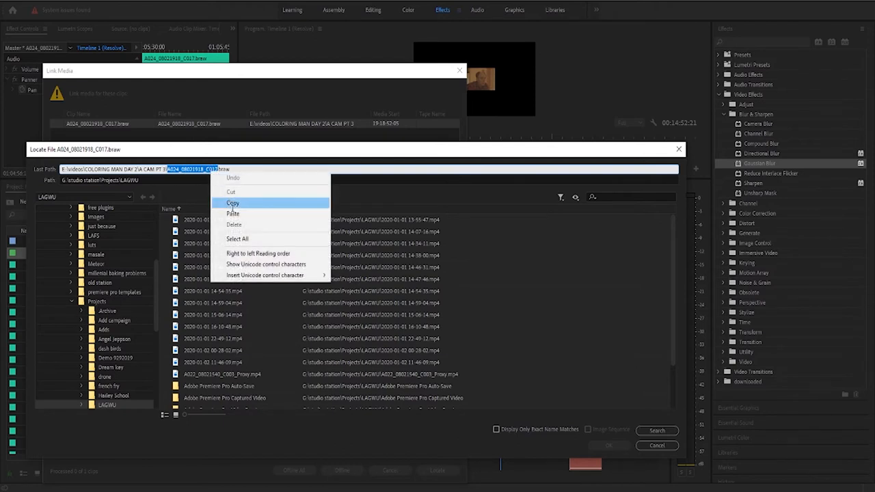
left_click(232, 203)
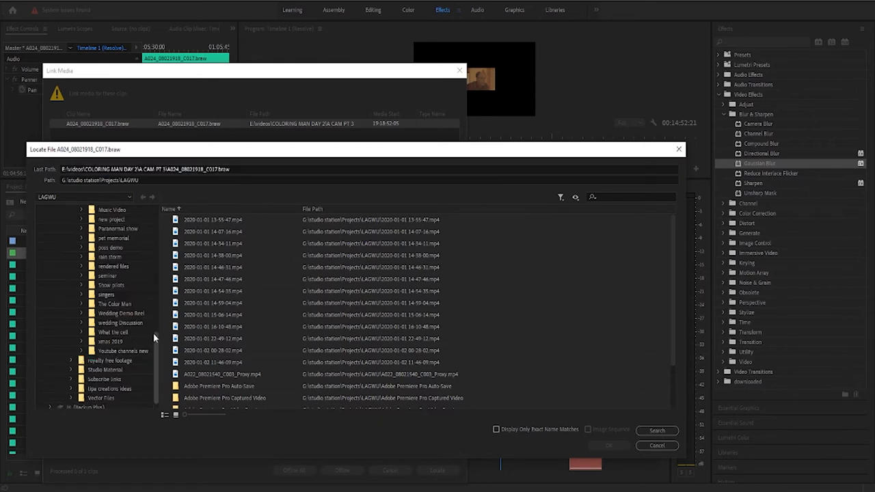
left_click(114, 303)
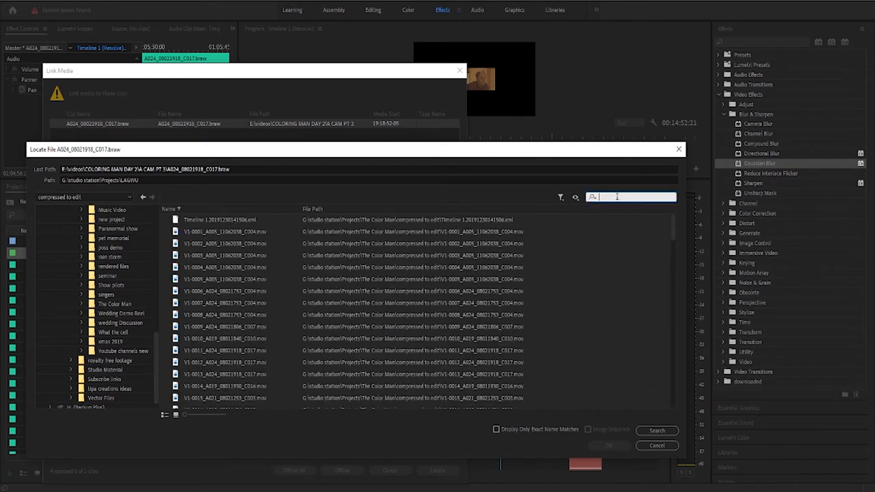
type("A024_08021918_C017")
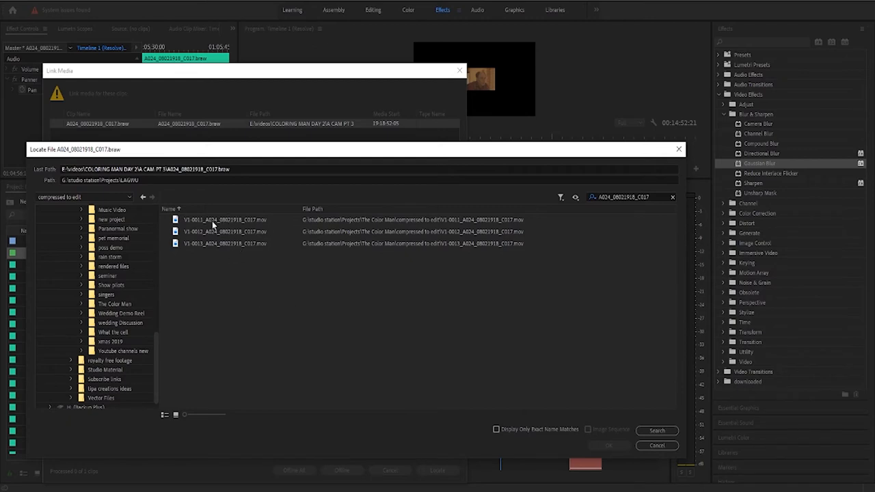
mouse_move(215, 225)
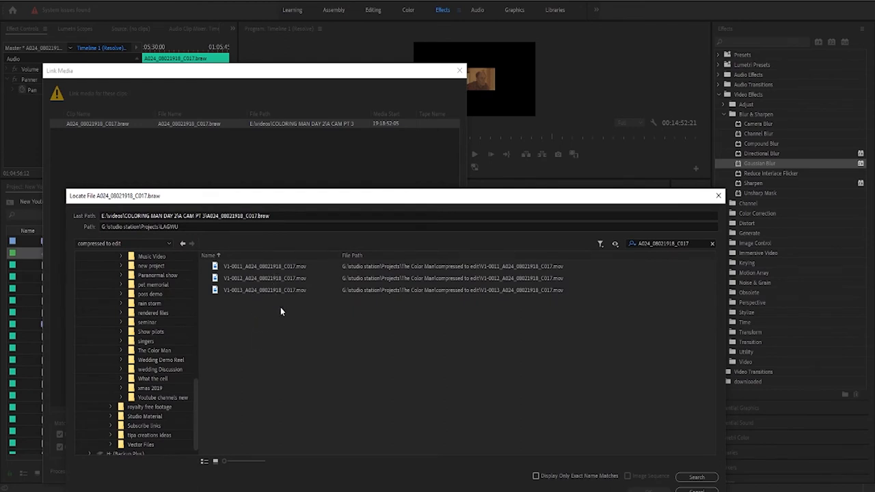
mouse_move(306, 242)
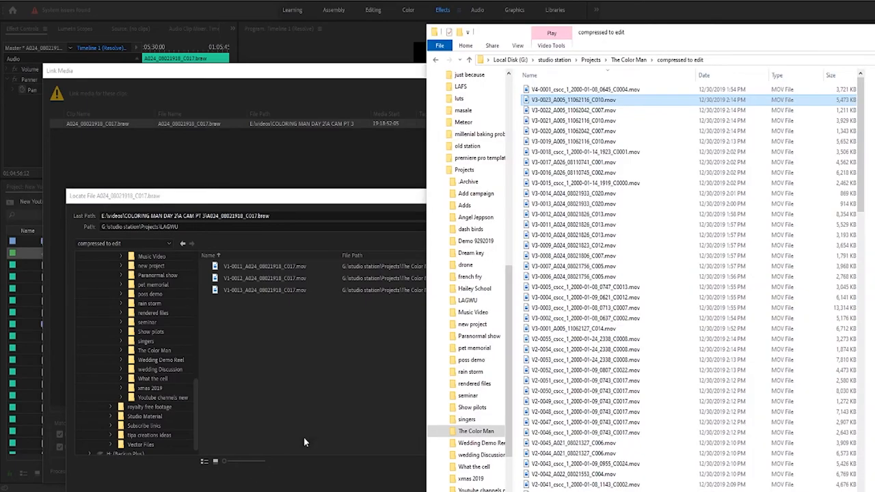
mouse_move(765, 40)
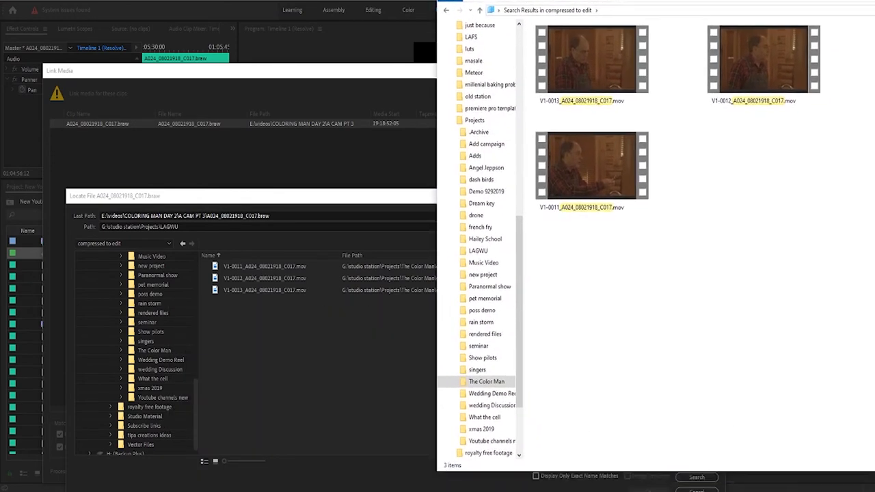
Switch the search results to Details view and select the A024_08021918_C017 .mov files.
right_click(656, 95)
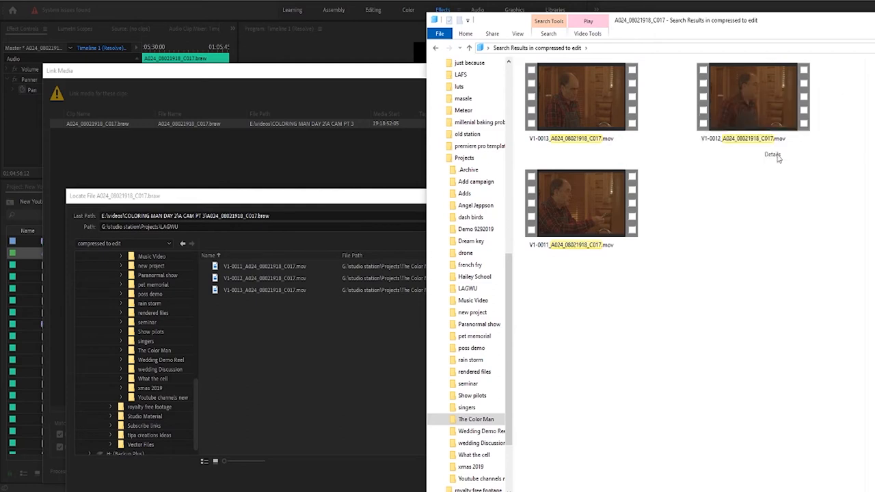
left_click(771, 154)
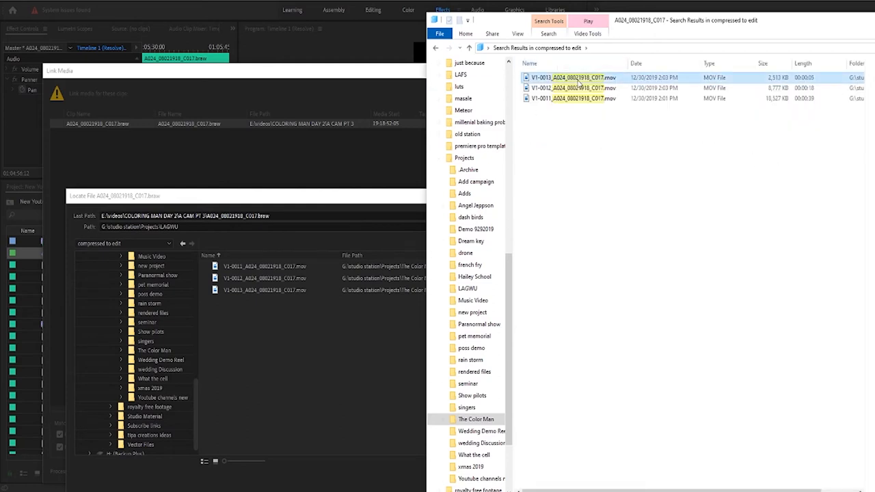
left_click(567, 87)
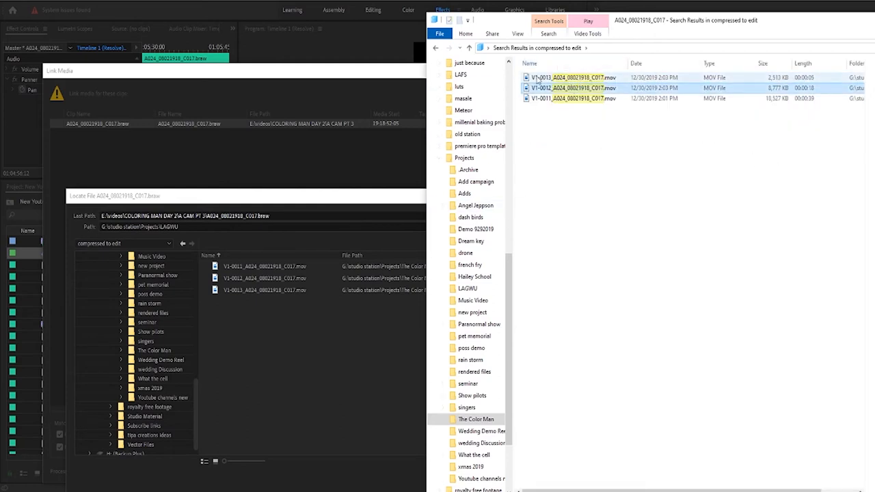
left_click(567, 78)
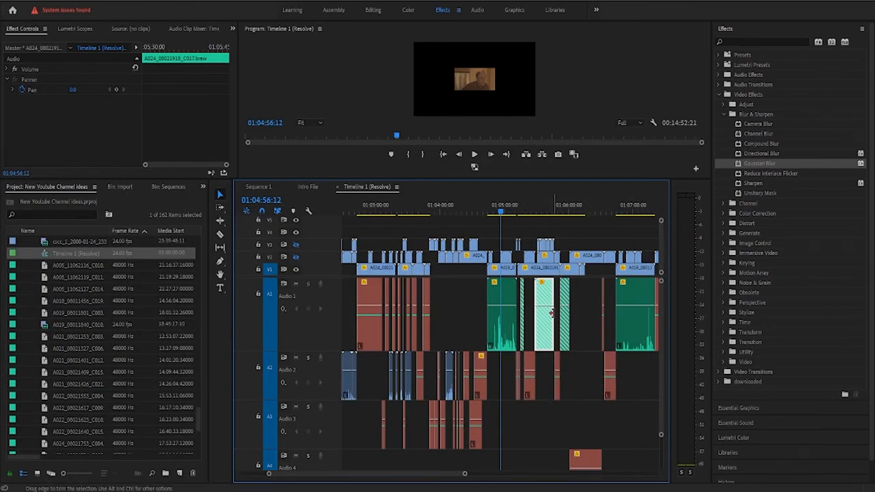
mouse_move(558, 302)
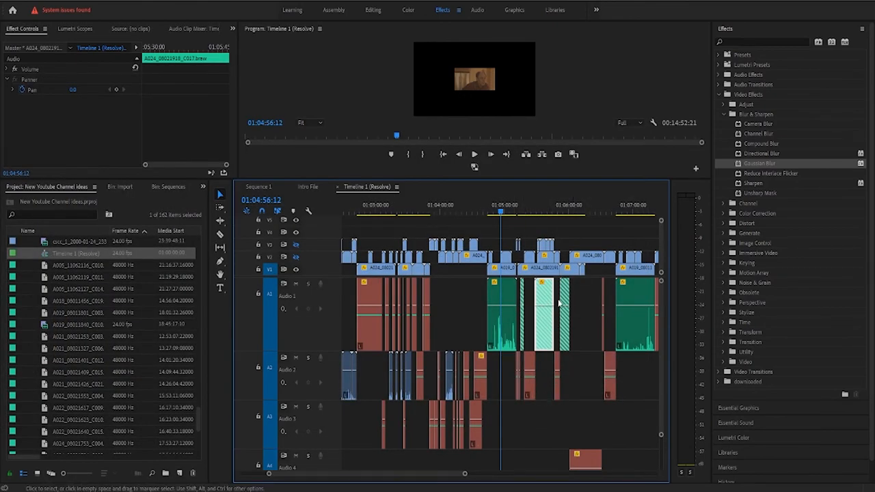
mouse_move(580, 303)
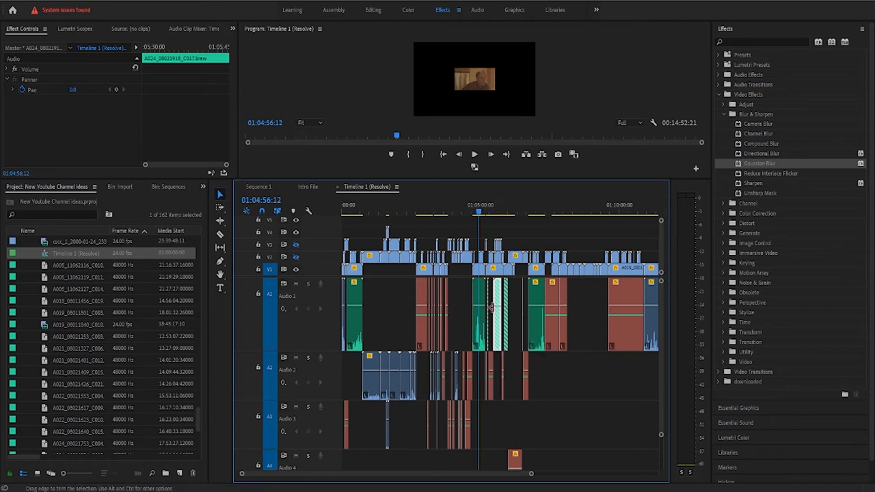
mouse_move(311, 331)
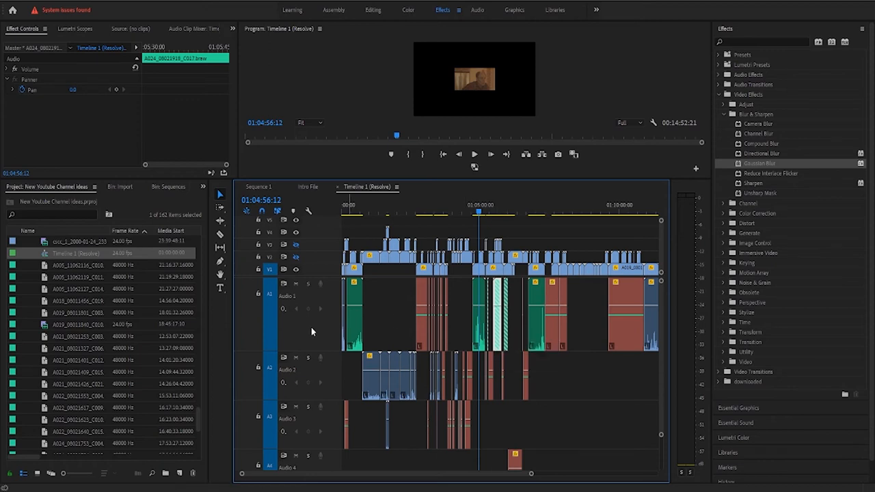
mouse_move(322, 335)
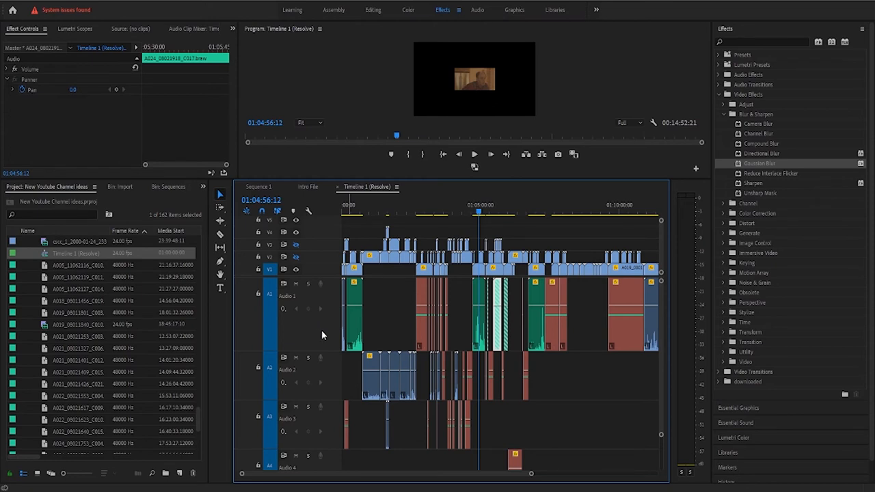
mouse_move(392, 304)
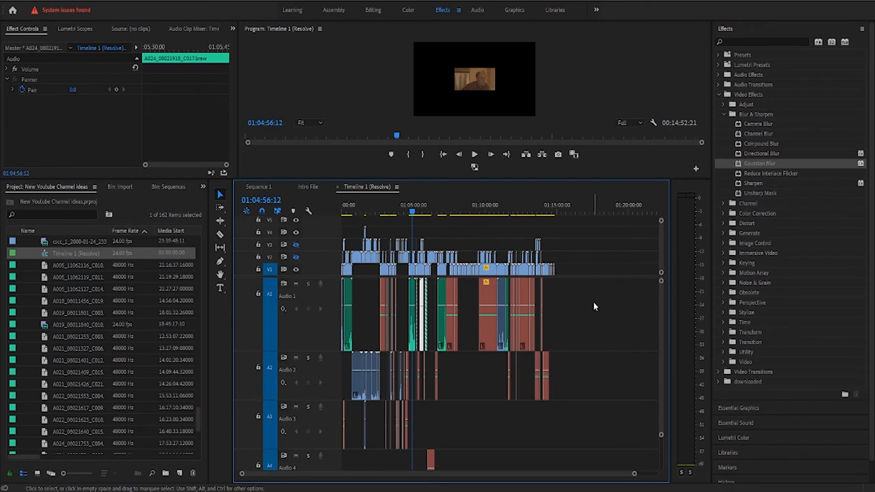
mouse_move(596, 272)
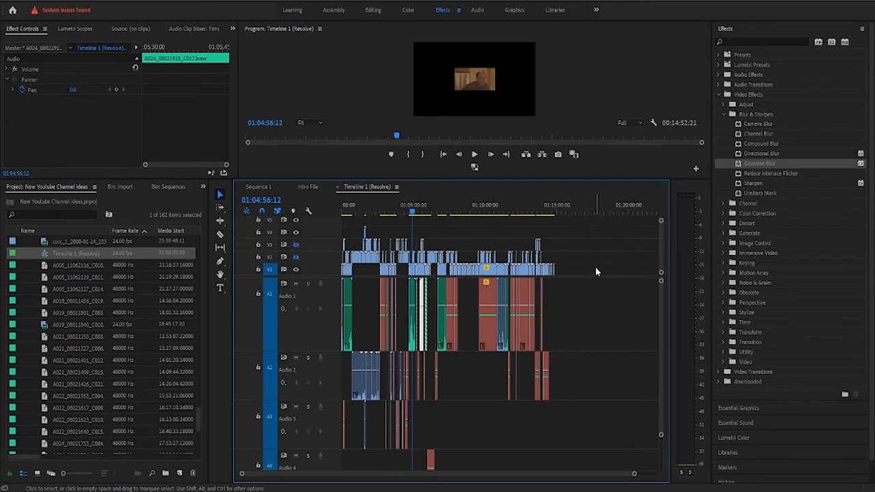
mouse_move(587, 280)
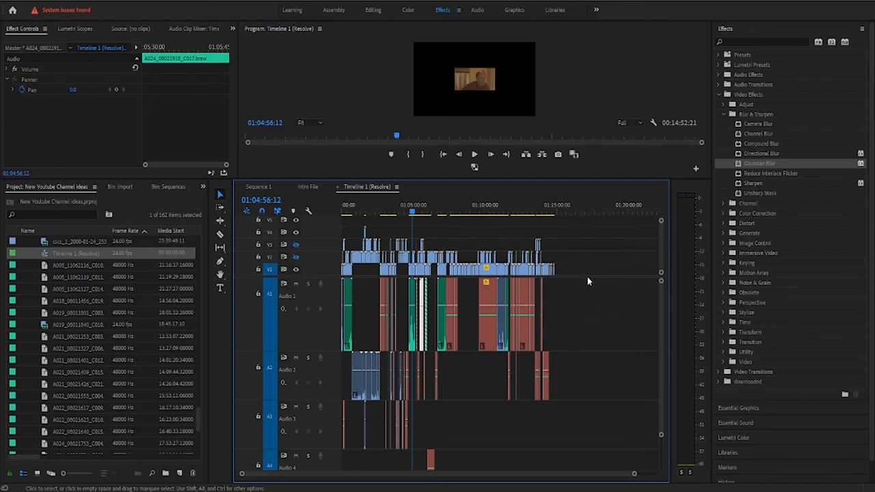
mouse_move(592, 283)
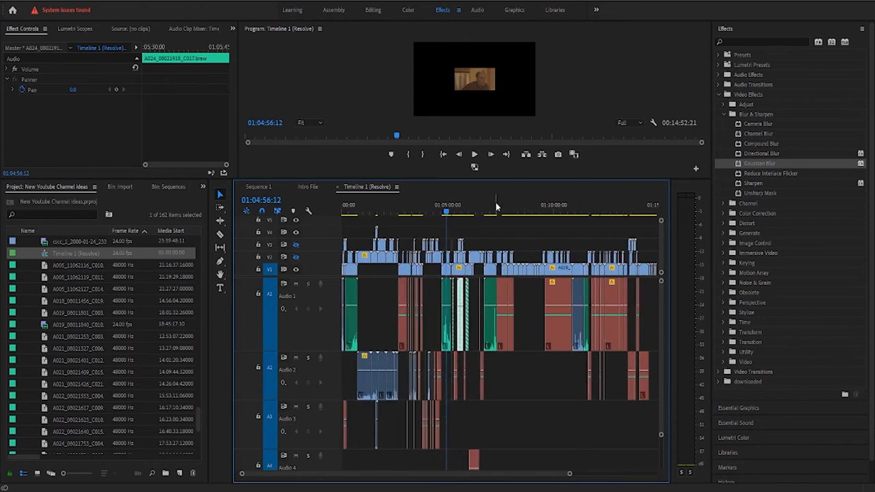
Scrub the playhead toward 01:09 and 01:10, then deselect the long Audio 2 clip.
left_click(498, 213)
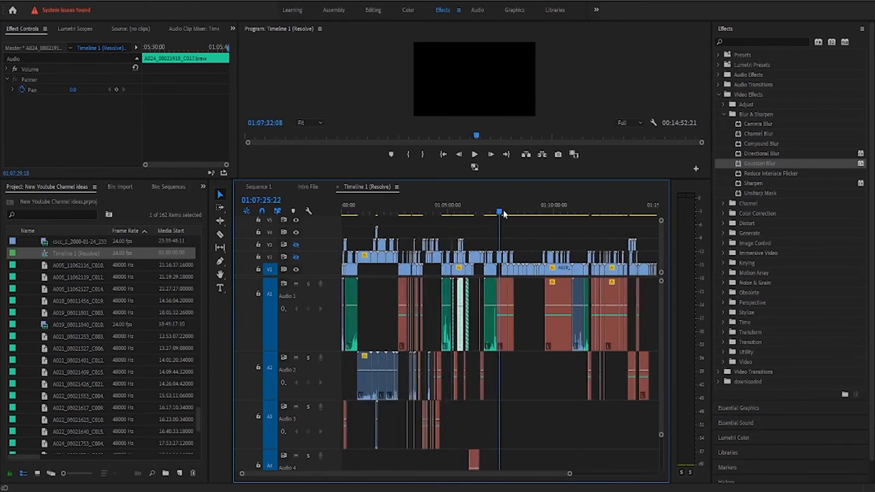
left_click(540, 212)
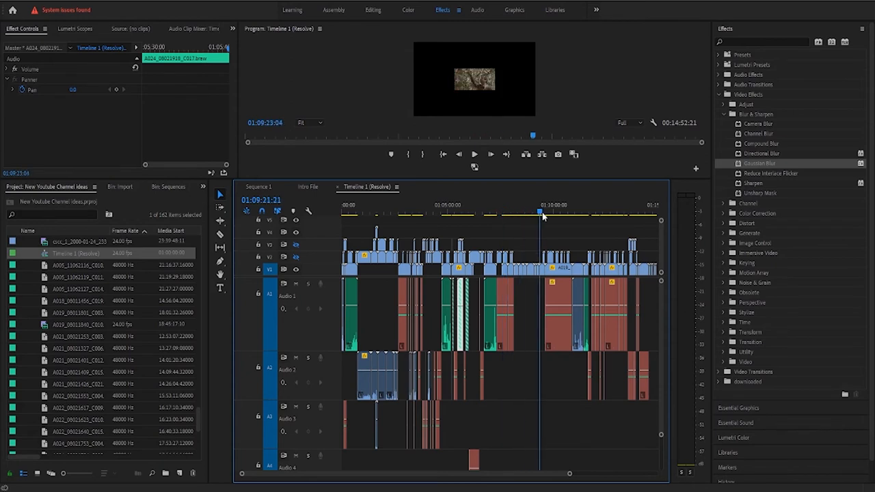
left_click(563, 212)
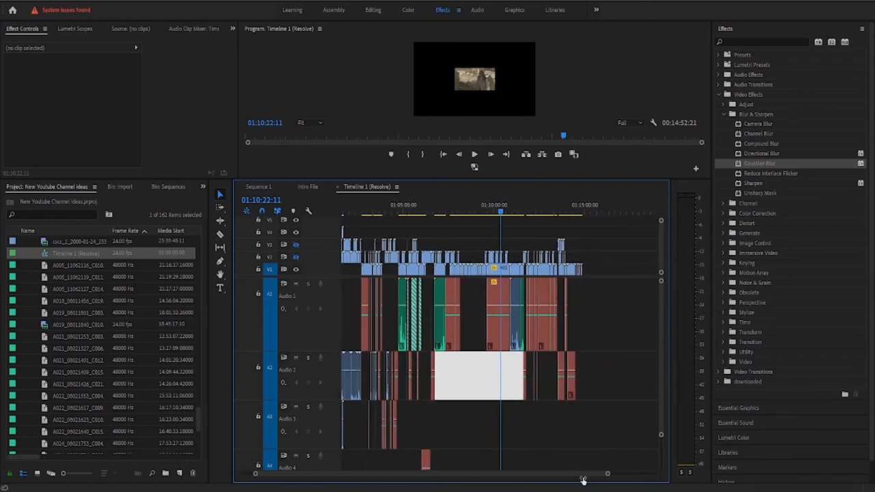
mouse_move(578, 476)
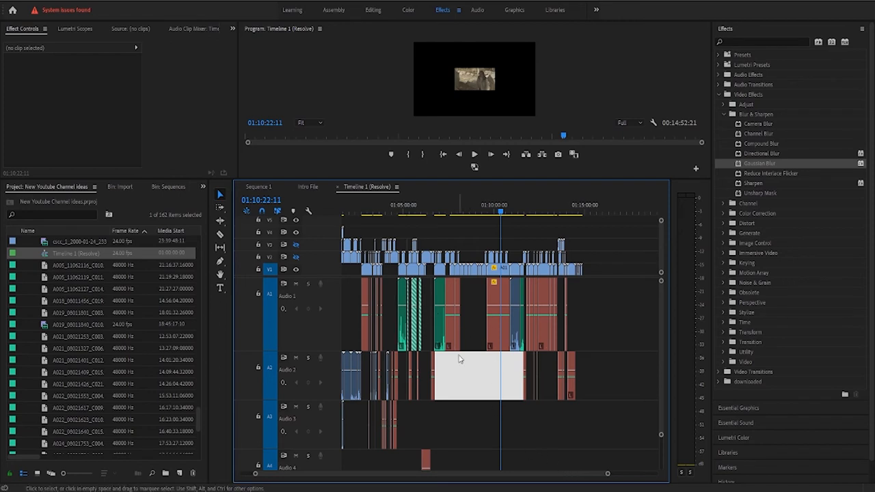
left_click(410, 212)
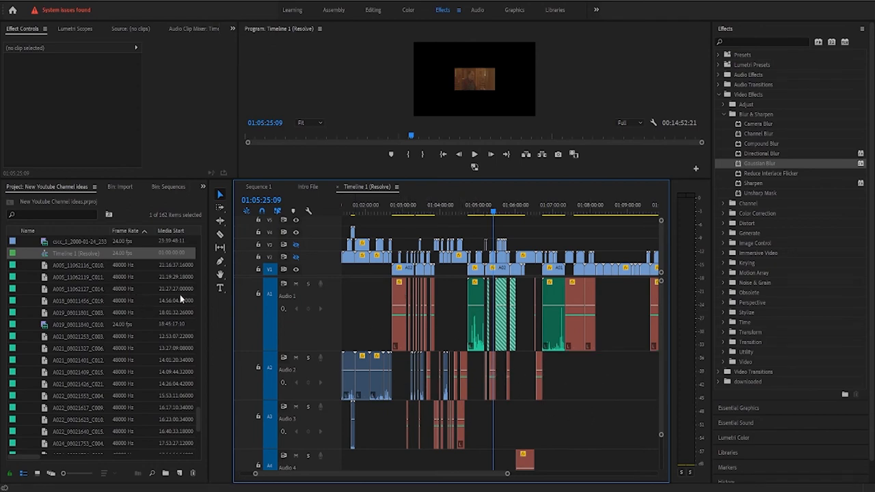
mouse_move(675, 341)
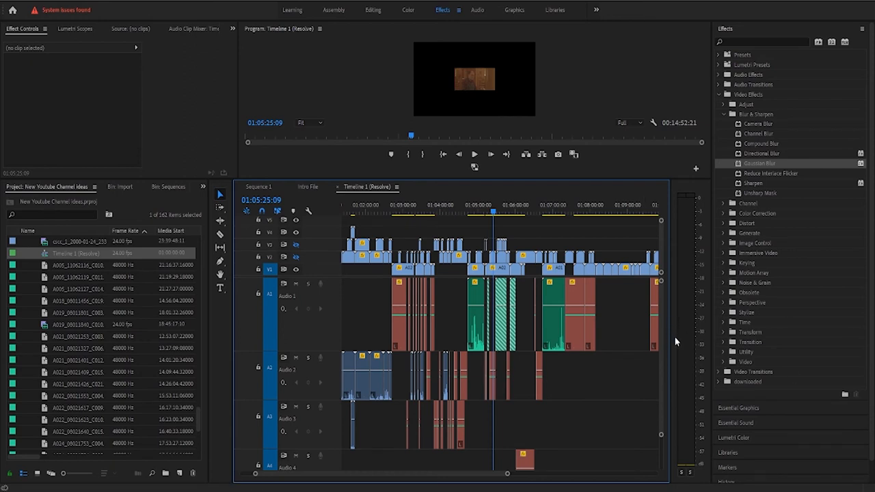
Bring up linking options for offline clip A005_11062116_C010 and start locating its file.
left_click(78, 264)
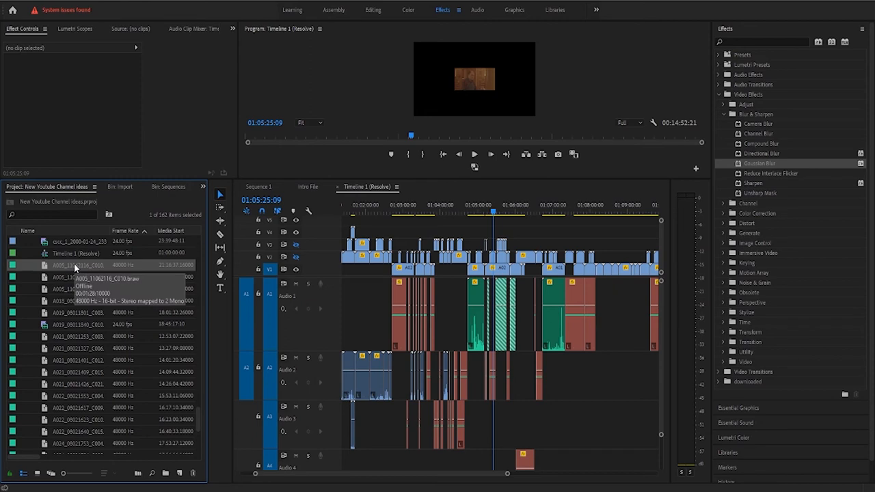
right_click(78, 265)
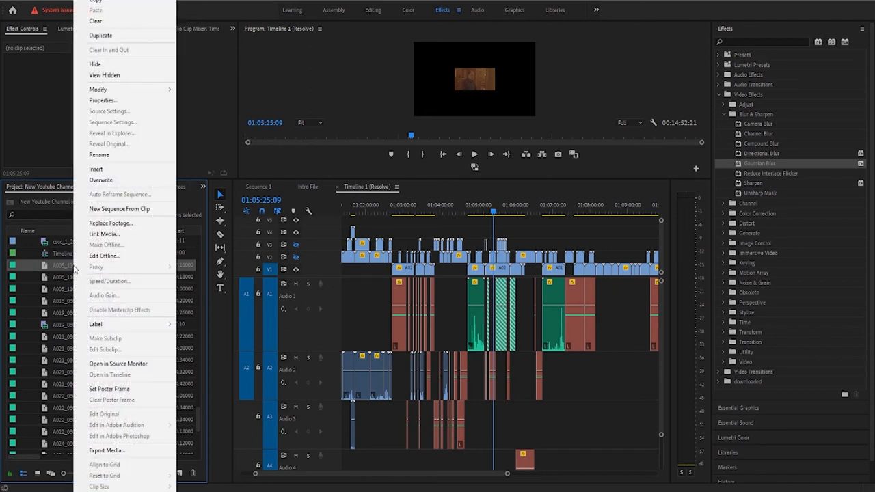
left_click(104, 234)
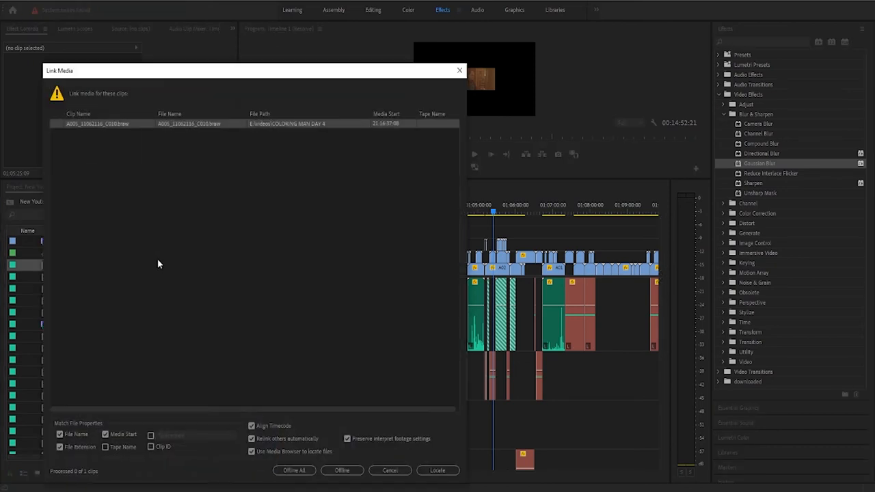
mouse_move(448, 468)
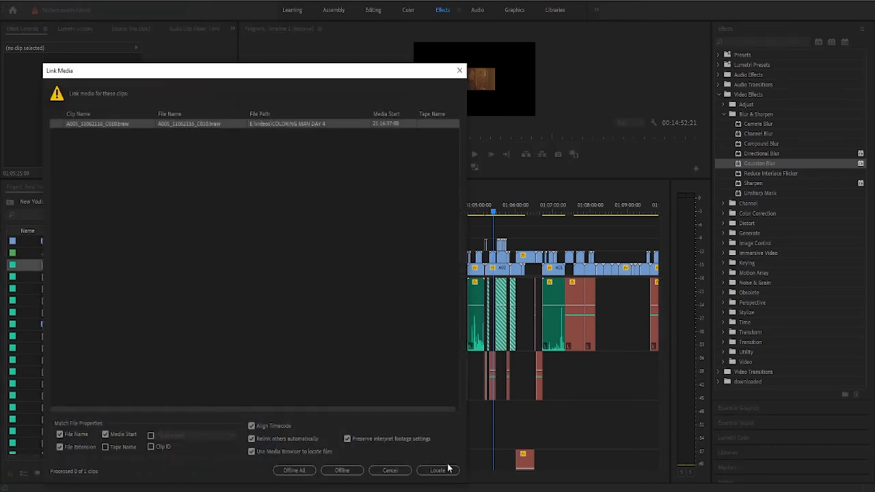
left_click(438, 470)
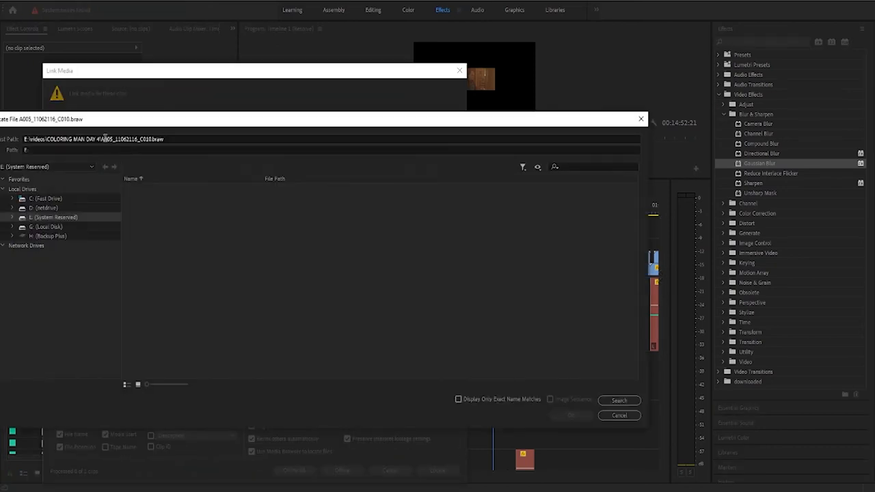
Browse from G: into the compressed to edit folder and pick C010's V3-0023 version.
double_click(119, 140)
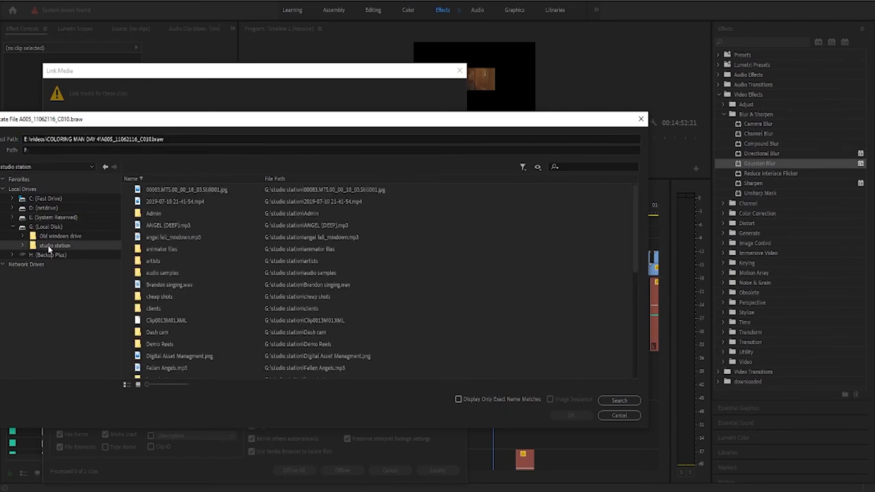
scroll("down", 3)
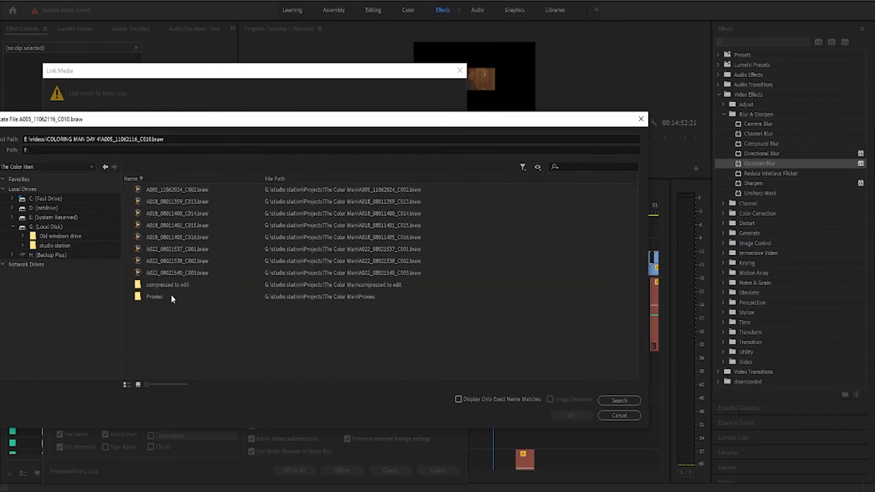
double_click(167, 285)
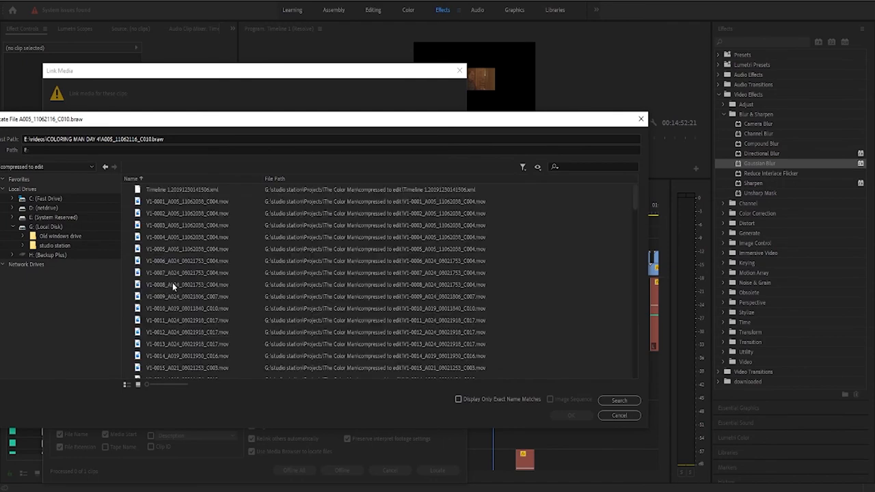
right_click(555, 167)
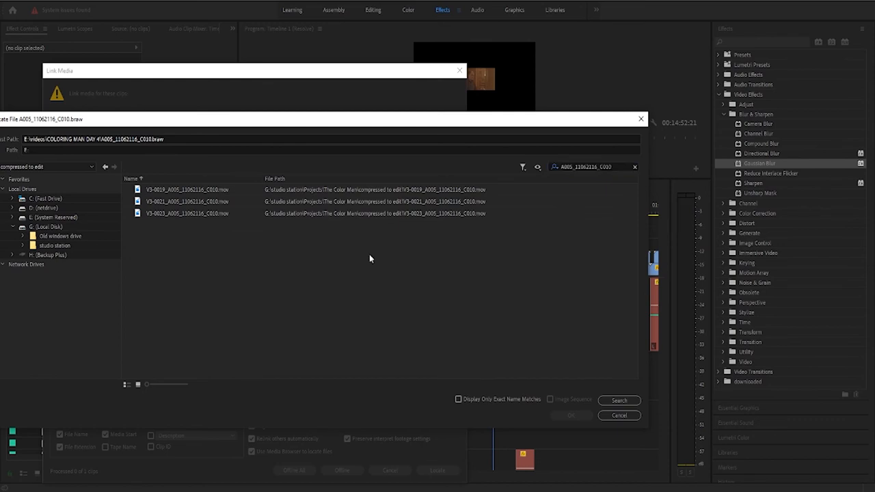
mouse_move(299, 178)
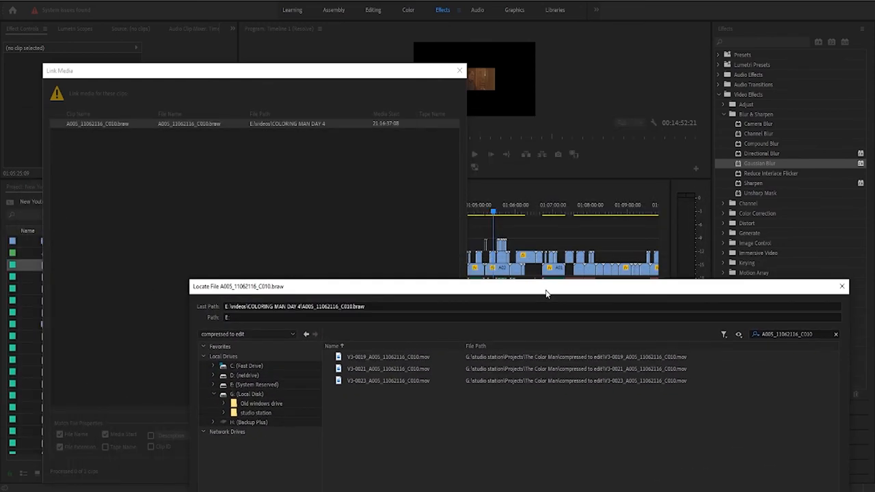
left_click_drag(547, 286, 456, 197)
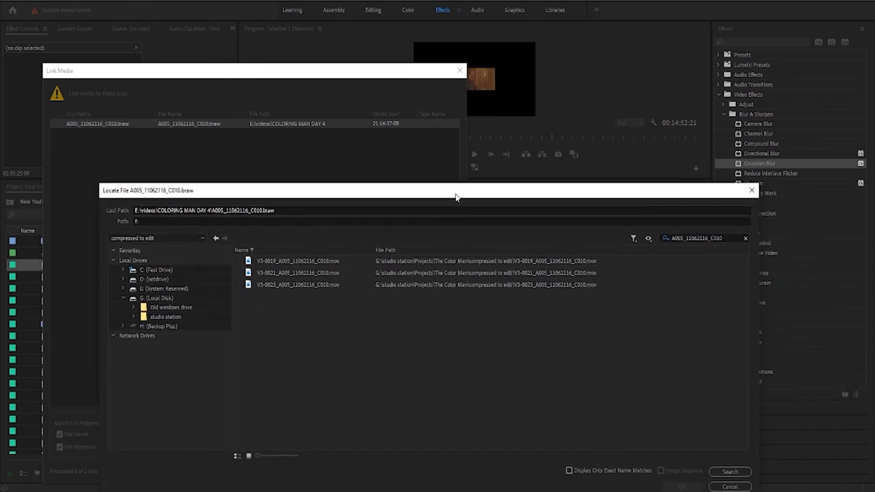
mouse_move(437, 261)
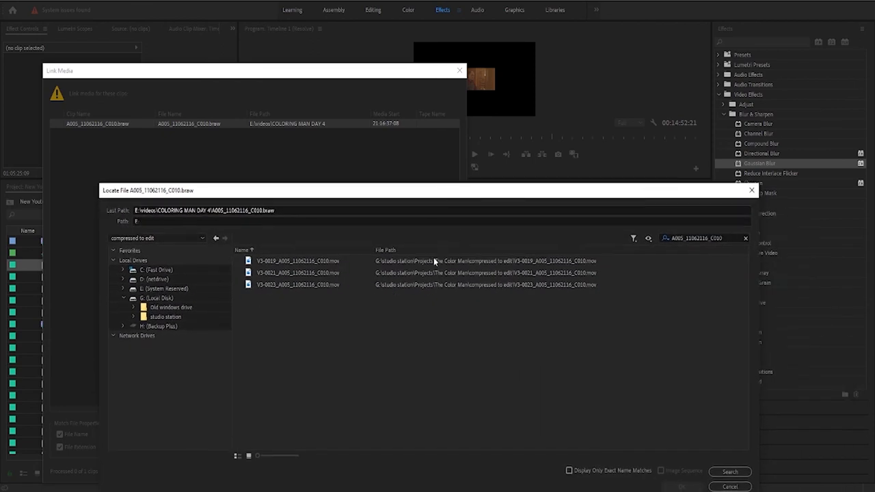
mouse_move(292, 285)
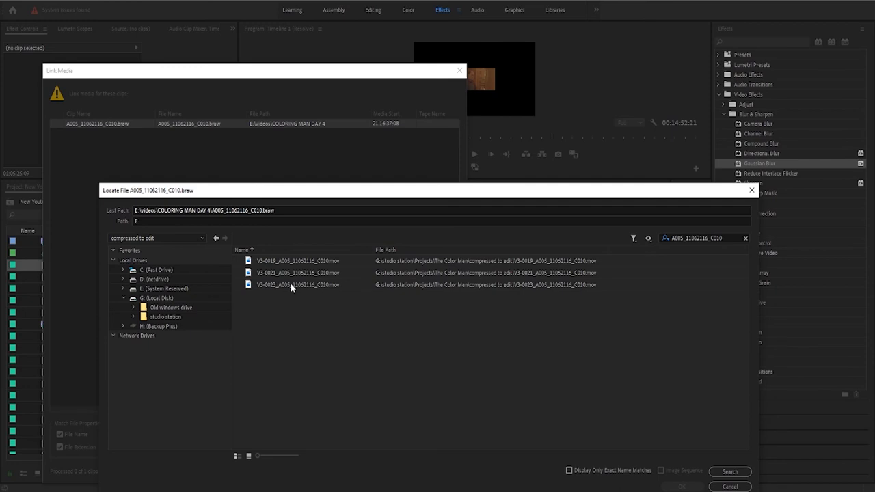
left_click(297, 273)
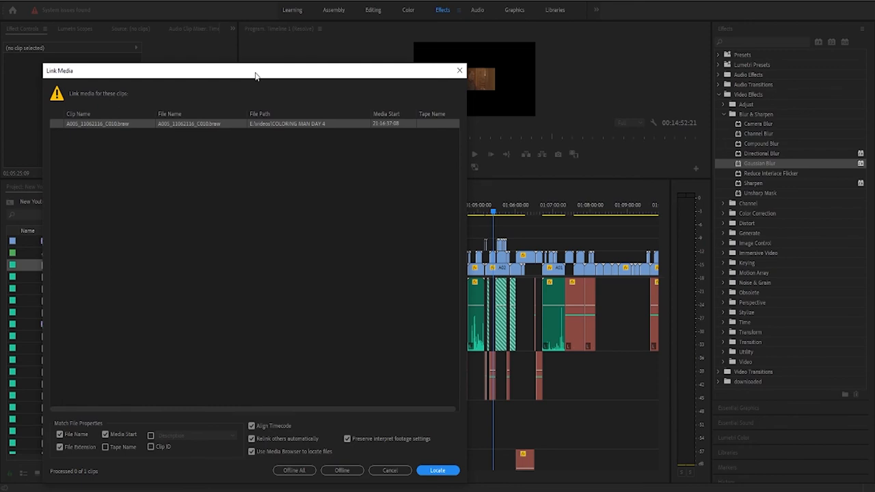
mouse_move(393, 7)
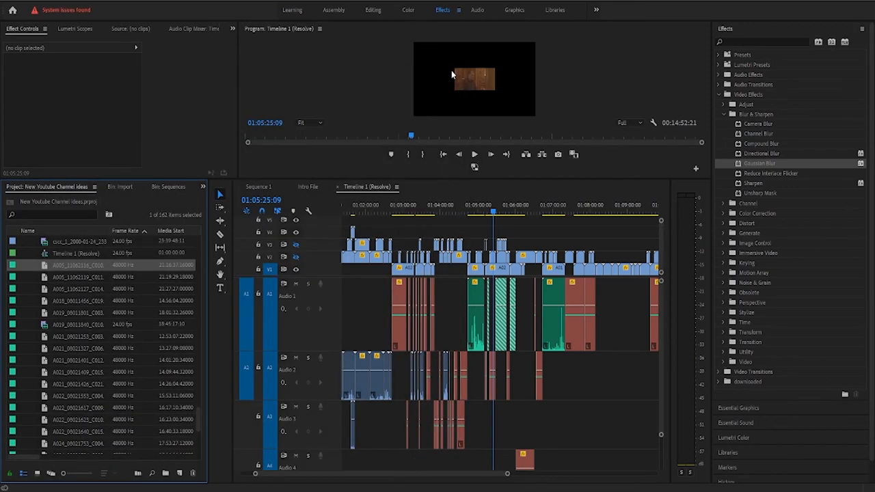
mouse_move(437, 82)
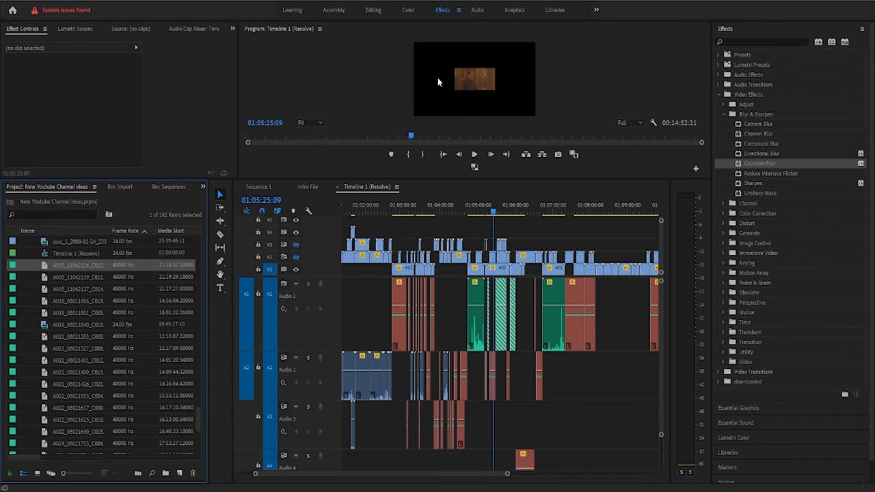
mouse_move(585, 176)
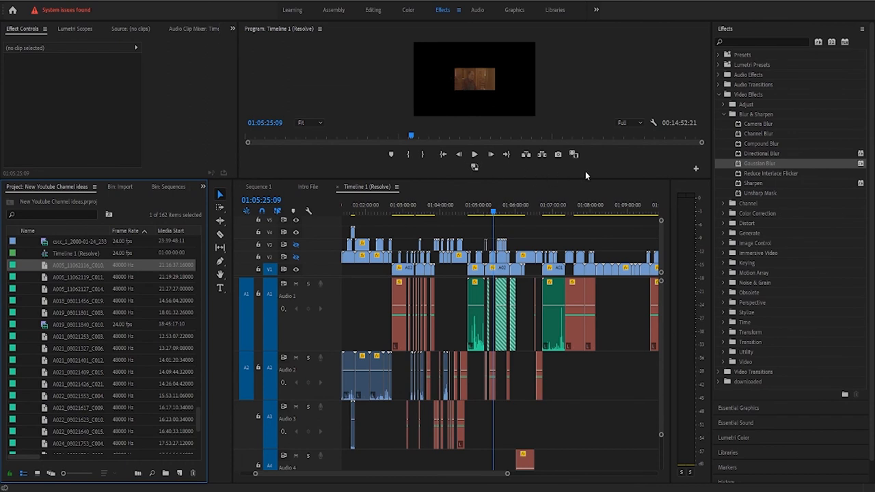
mouse_move(585, 178)
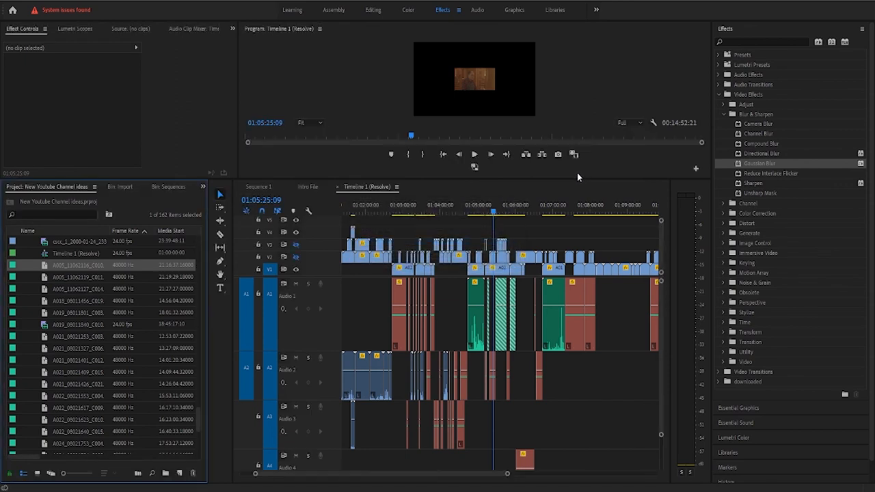
mouse_move(587, 173)
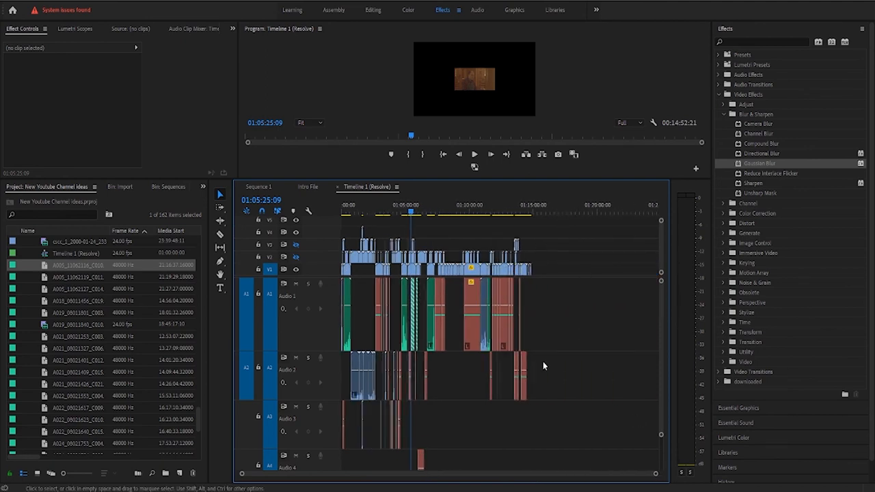
mouse_move(585, 236)
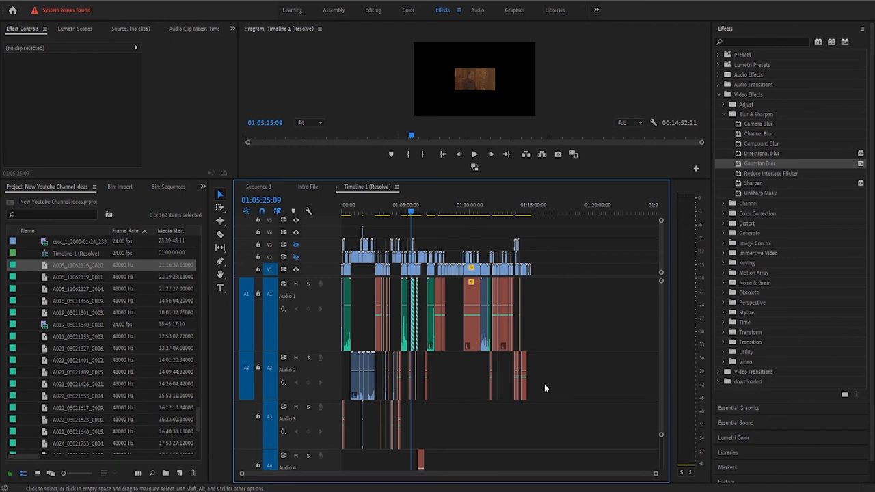
mouse_move(375, 402)
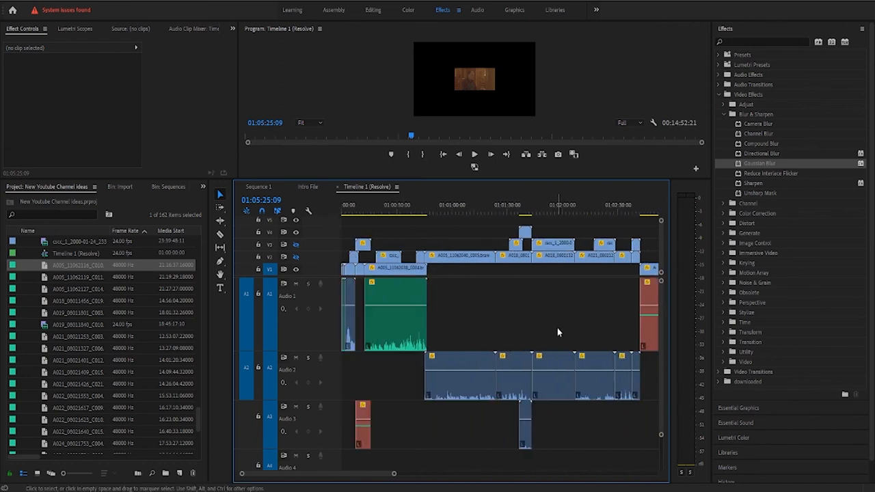
mouse_move(561, 328)
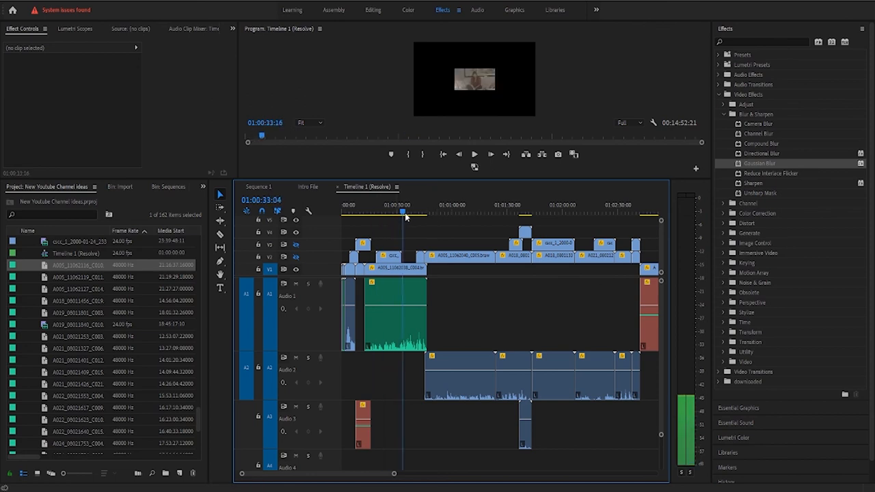
Move the playhead to 01:00:33, then 01:00:01, then the very start at 01:00:00.
left_click(345, 211)
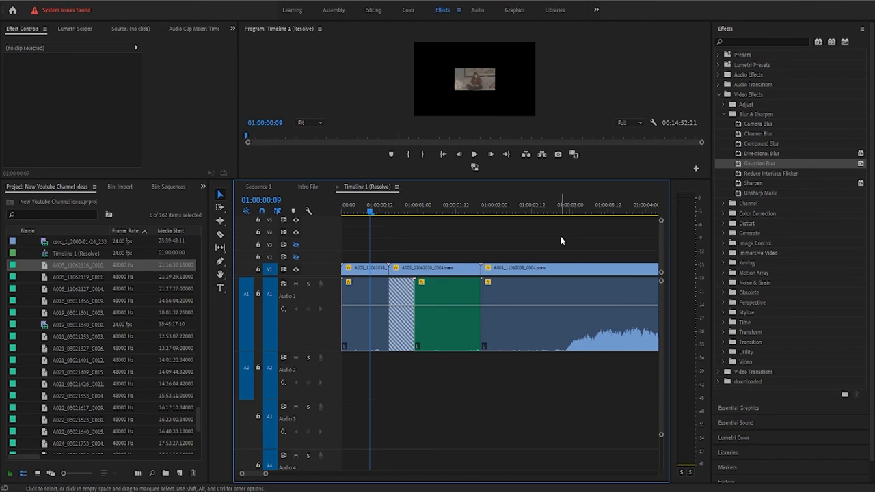
mouse_move(468, 255)
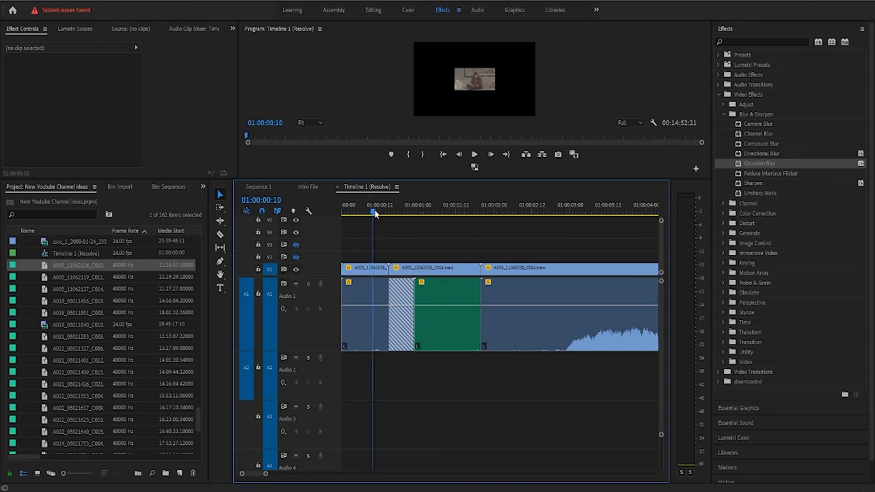
left_click(450, 212)
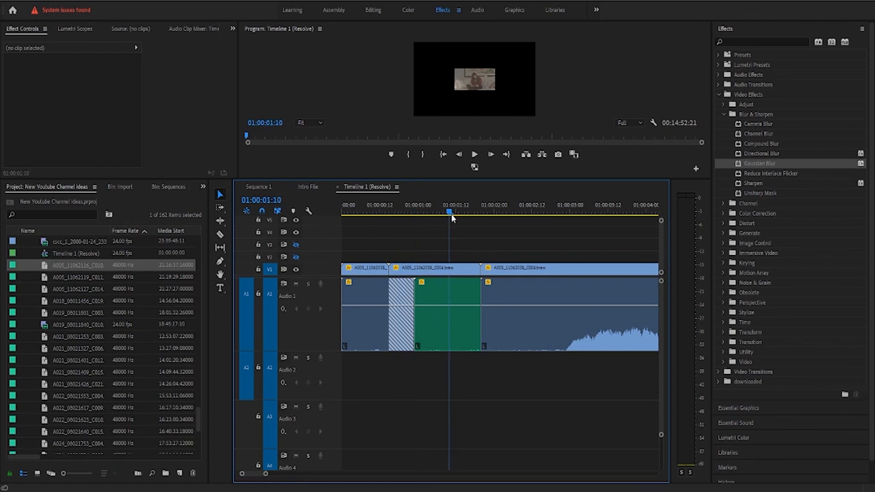
left_click(368, 212)
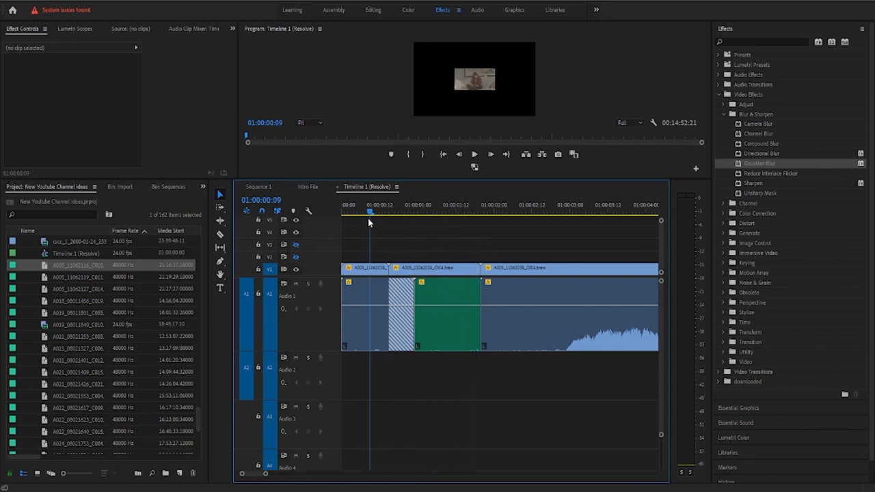